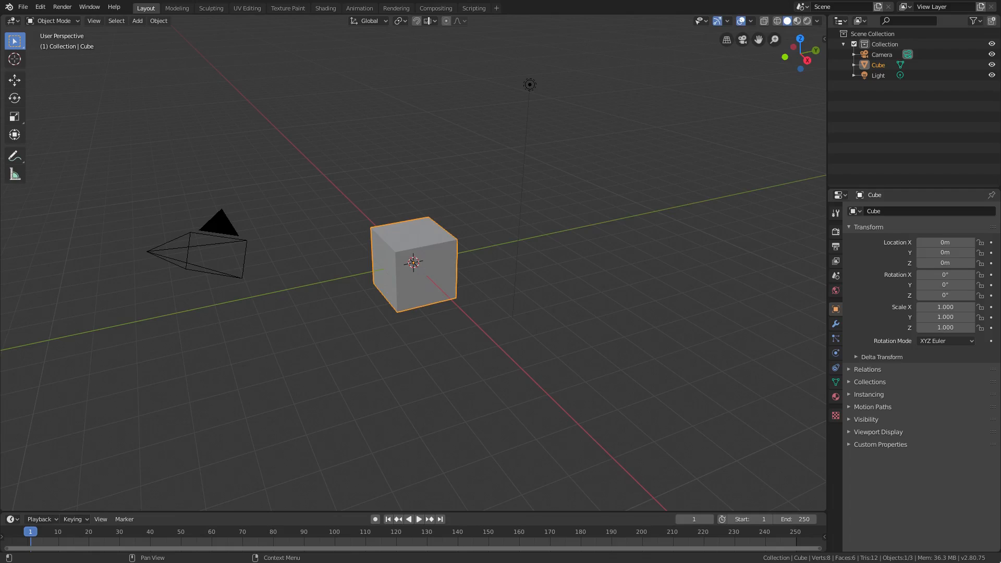
pyautogui.moveTo(733, 413)
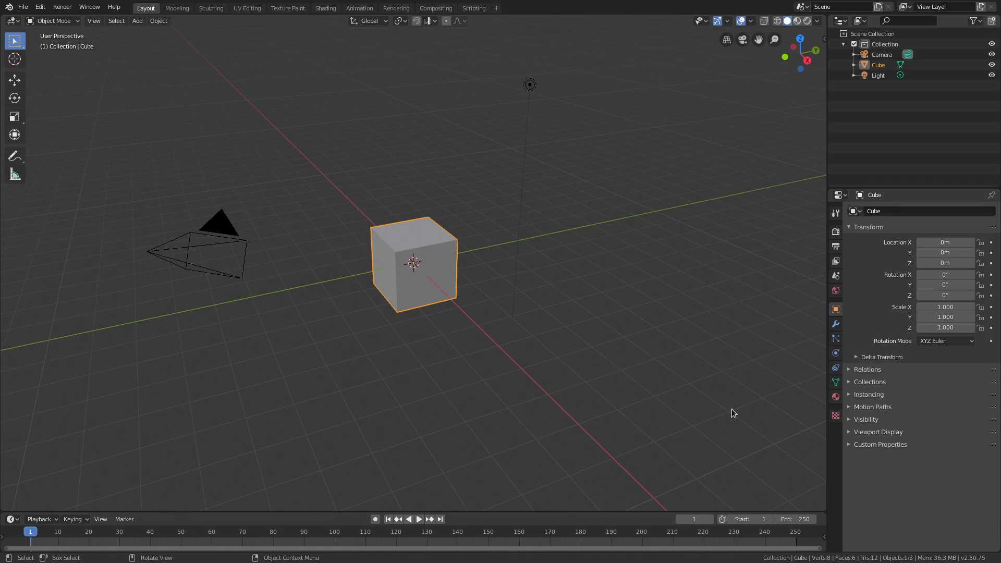
pyautogui.moveTo(404, 258)
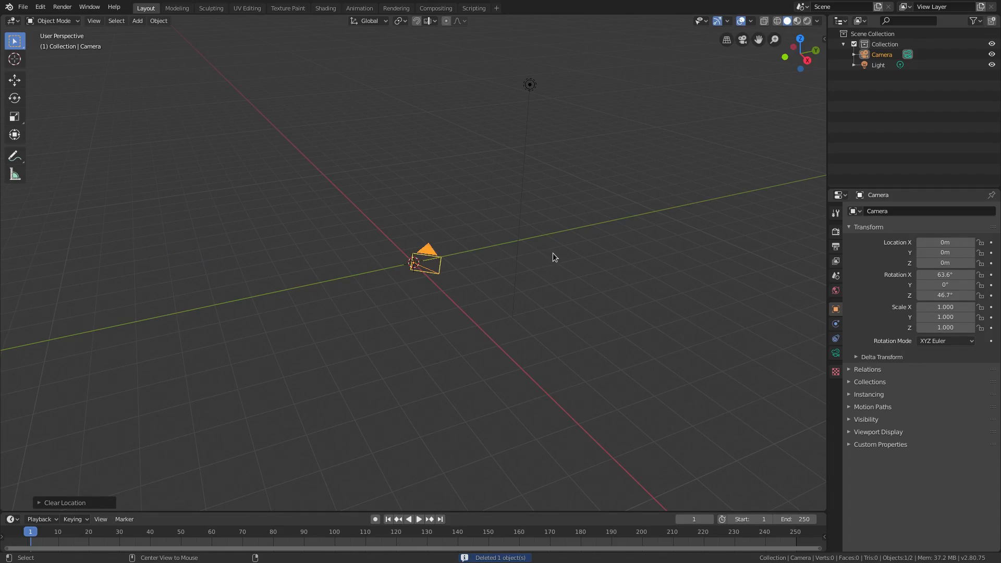
# Move the camera out along Y facing the origin, then select the light.
pyautogui.press('r')
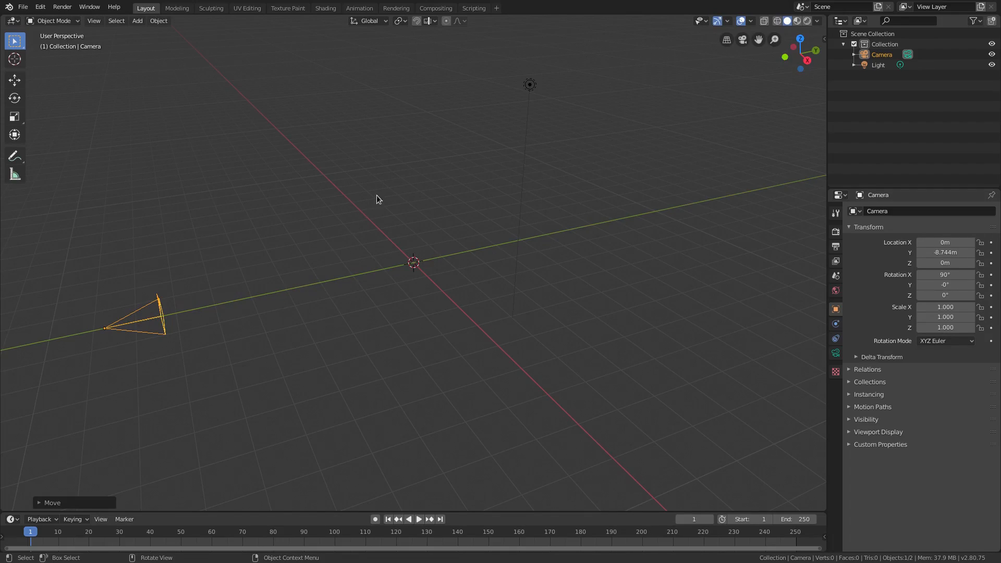
pyautogui.click(530, 85)
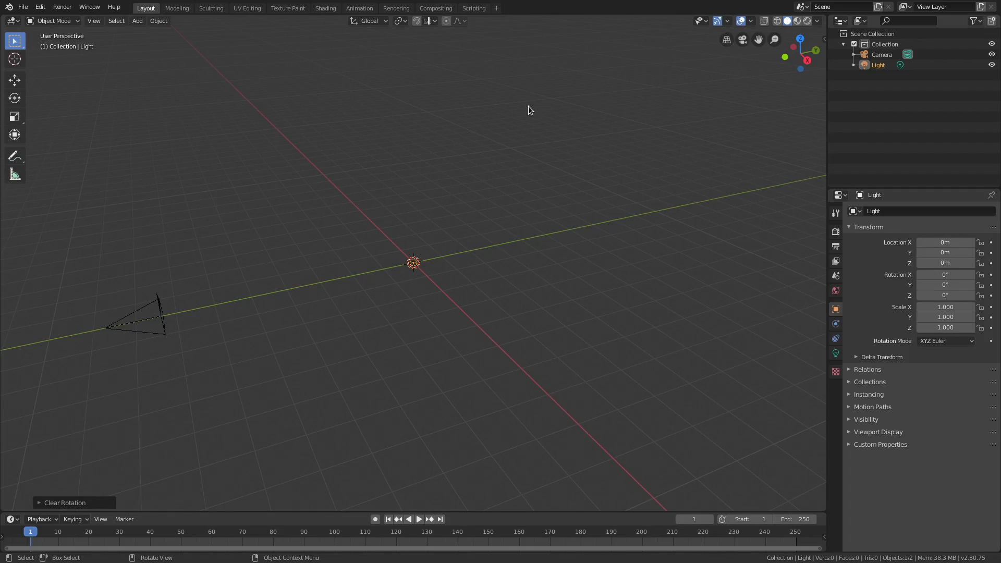
pyautogui.moveTo(392, 295)
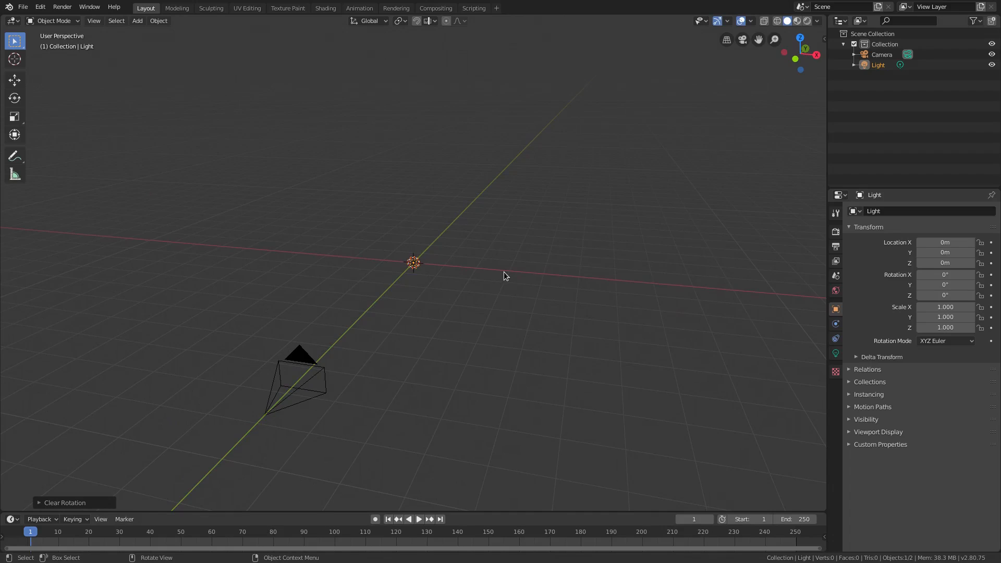
# Add a UV sphere at the origin while looking through the camera.
pyautogui.press('KP_0')
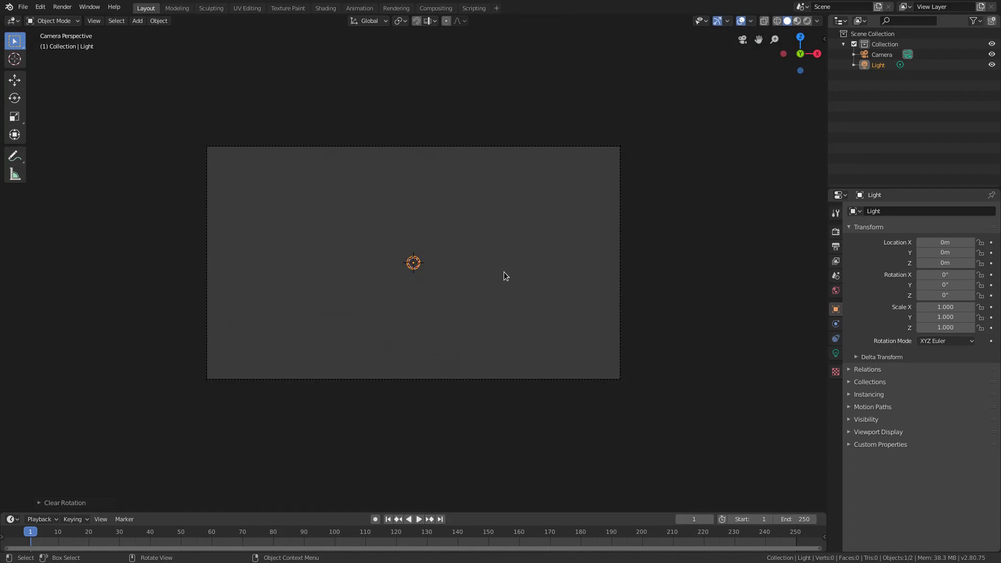
pyautogui.moveTo(531, 264)
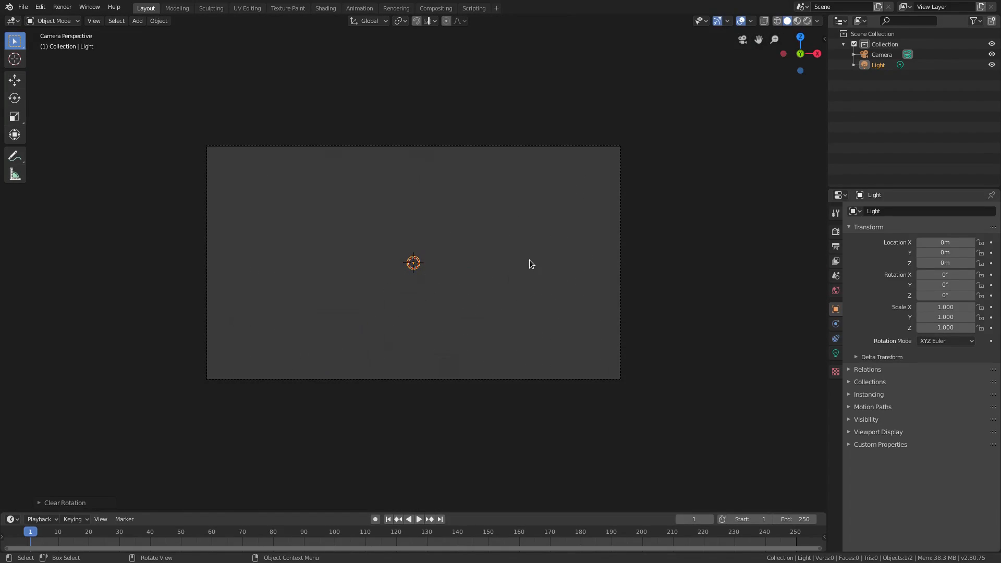
pyautogui.click(136, 21)
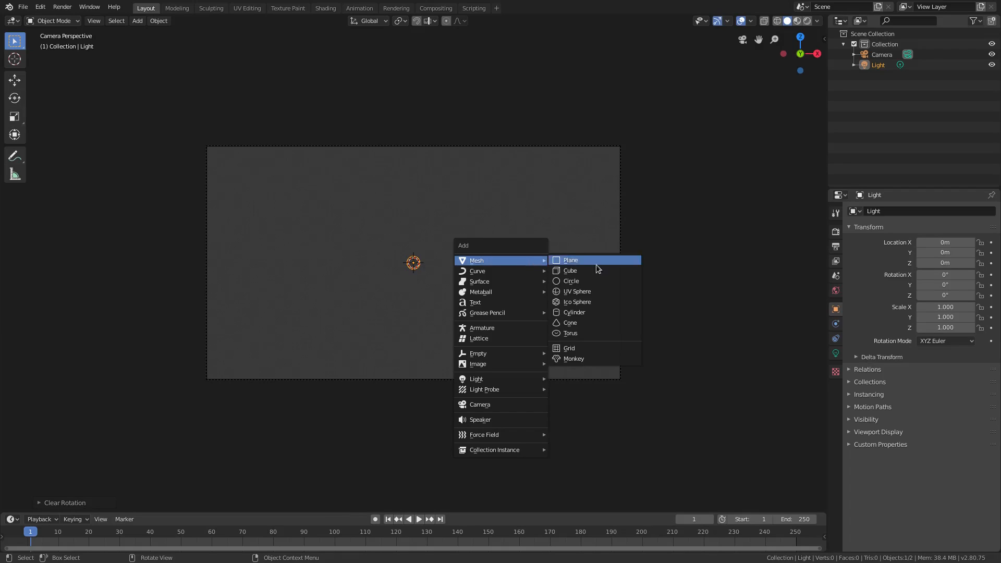
pyautogui.click(577, 291)
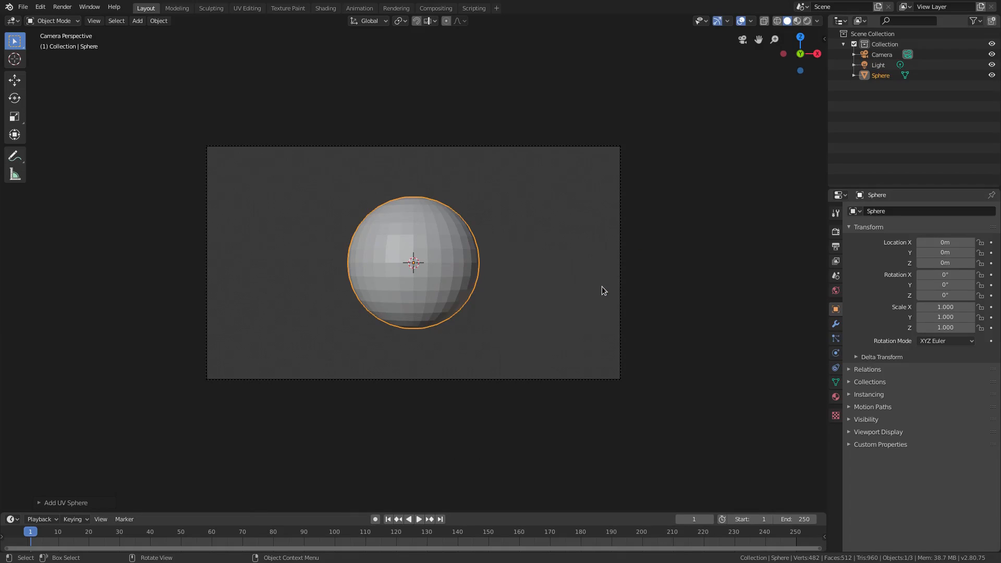
# Give the sphere a Subdivision Surface modifier at level 3 for viewport and render.
pyautogui.click(836, 323)
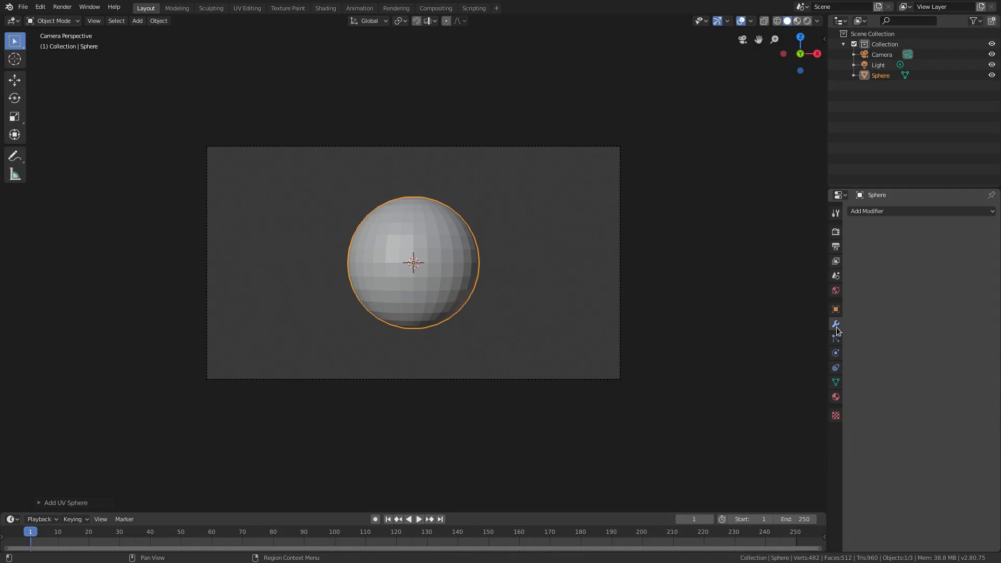
pyautogui.click(920, 211)
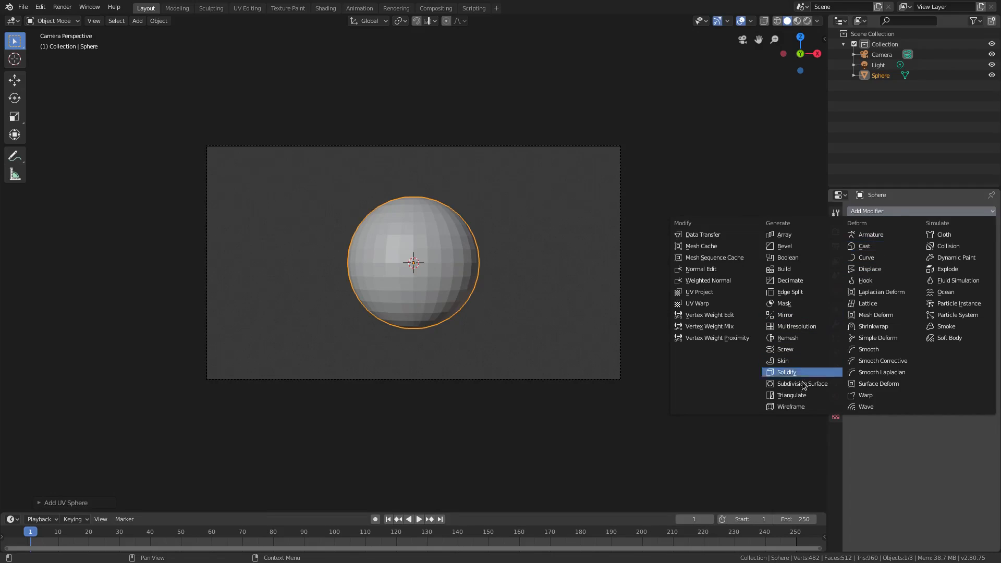
pyautogui.click(801, 383)
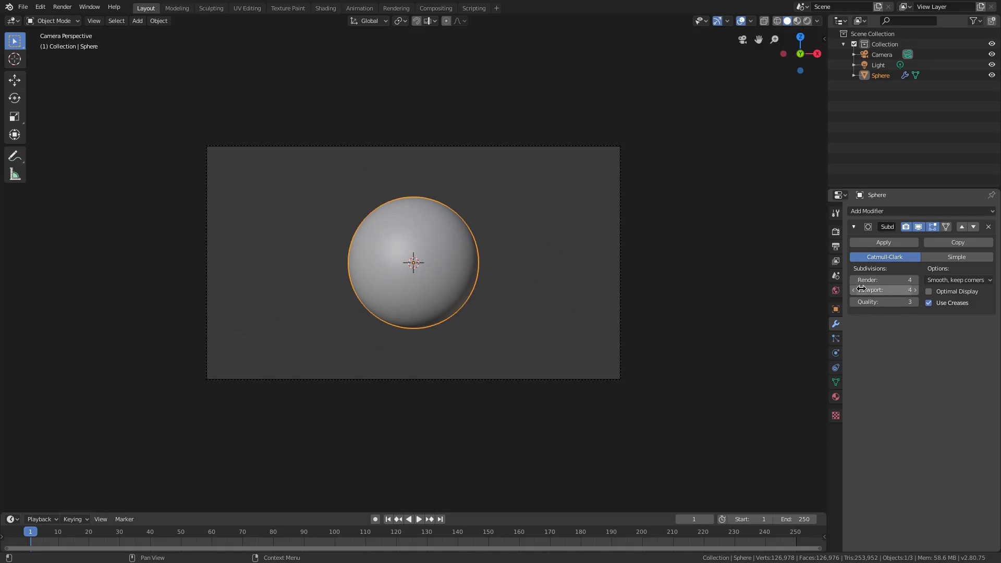
pyautogui.click(885, 290)
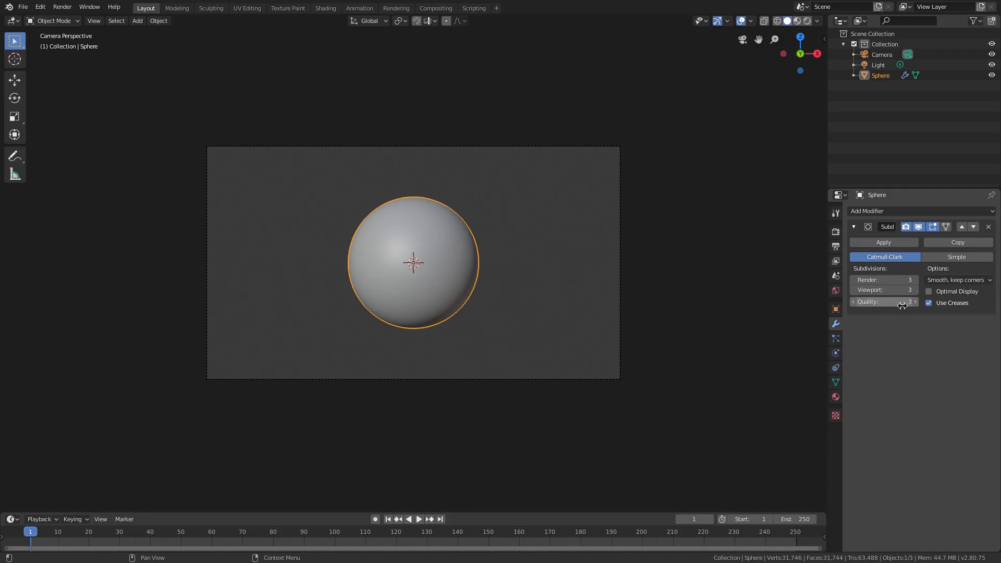
pyautogui.moveTo(466, 401)
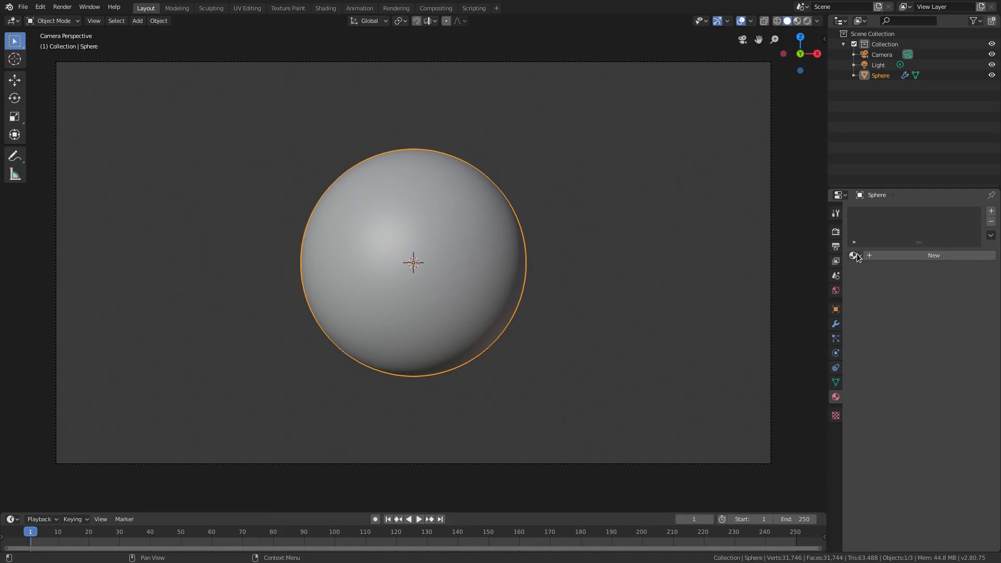
# Set the world background colour to black at strength 1.0, then select the light.
pyautogui.click(934, 255)
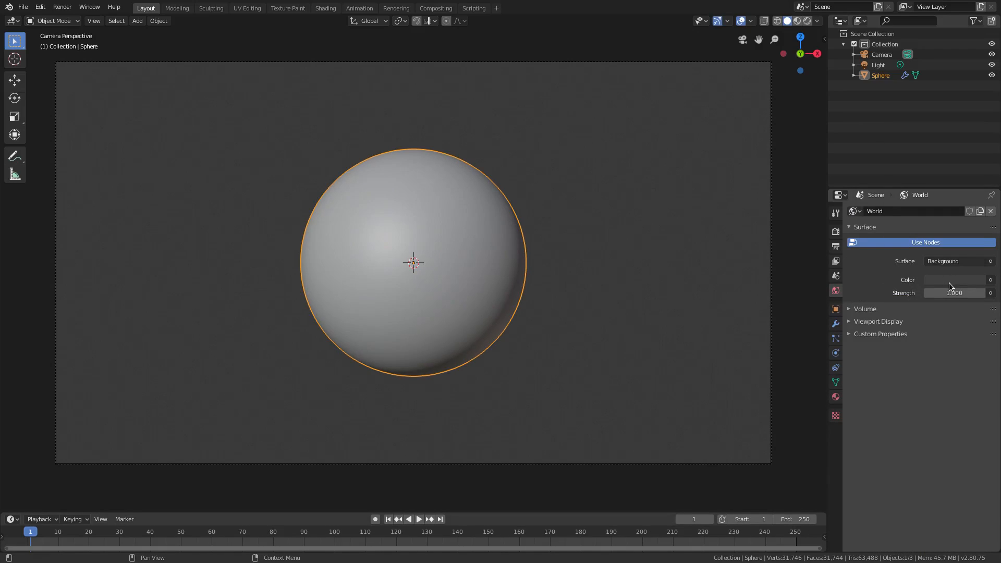
pyautogui.click(954, 280)
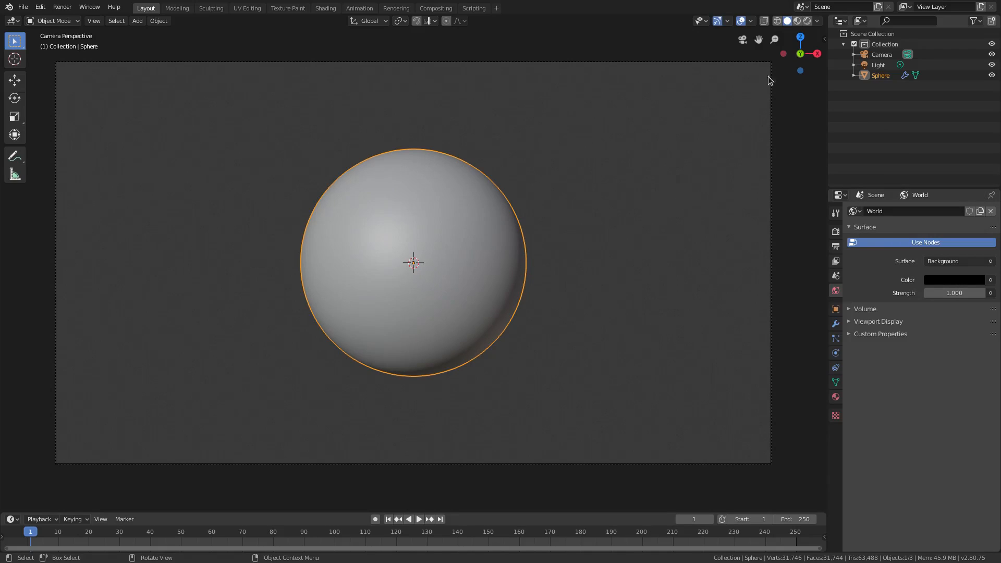
pyautogui.moveTo(807, 21)
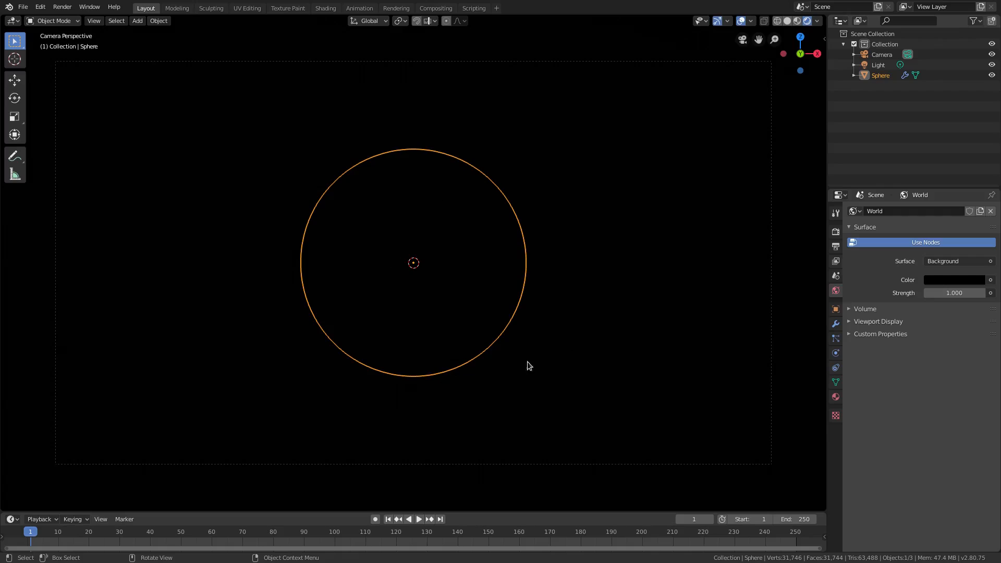
pyautogui.moveTo(607, 252)
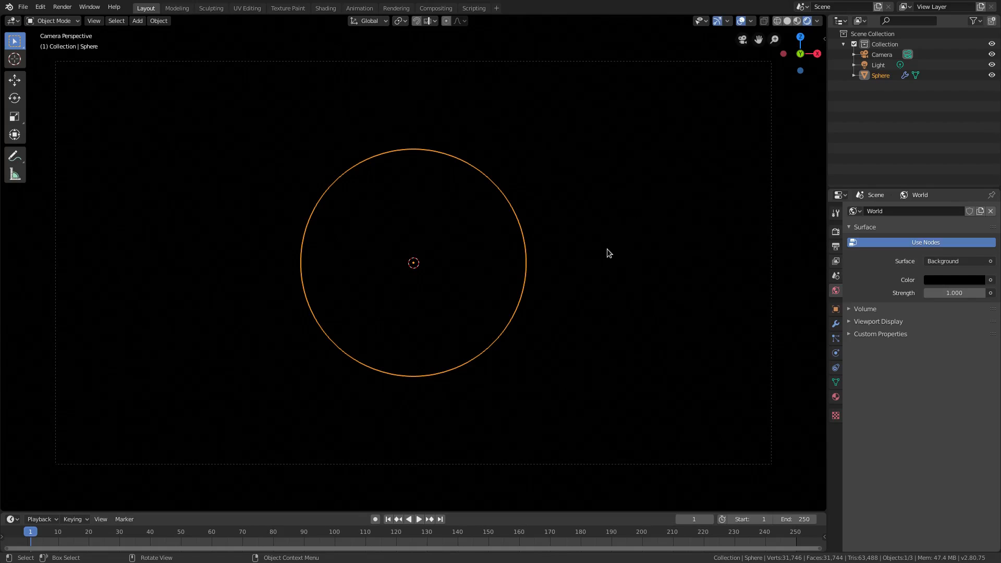
pyautogui.click(879, 65)
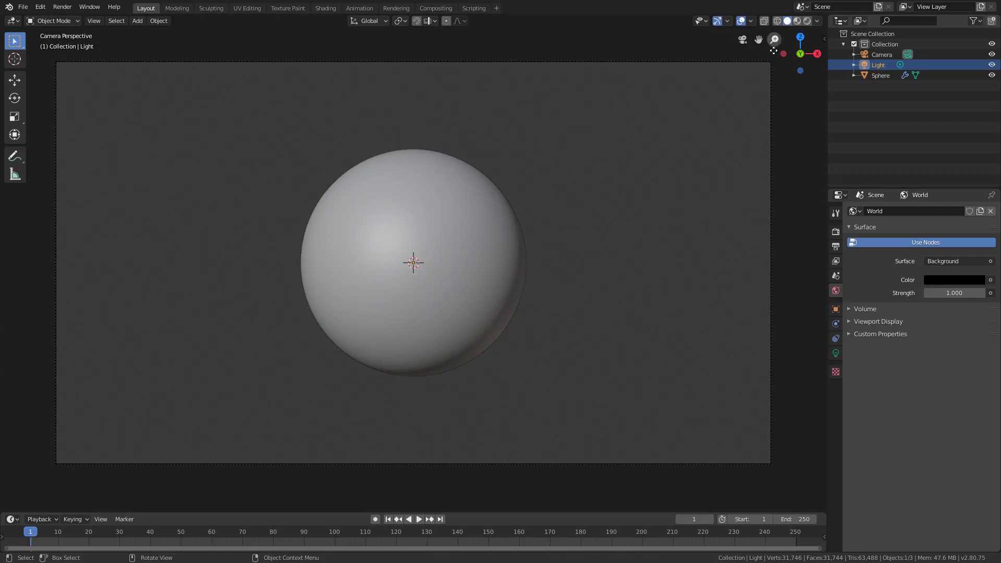
# Move the light behind the sphere so a faint rim outlines it.
pyautogui.moveTo(413, 263); pyautogui.dragTo(542, 301)
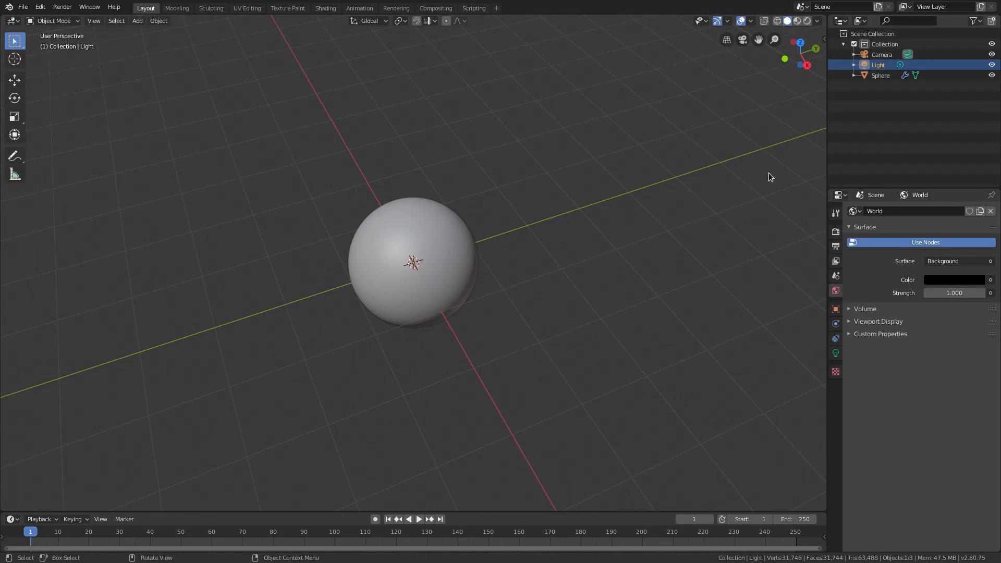
pyautogui.press('g')
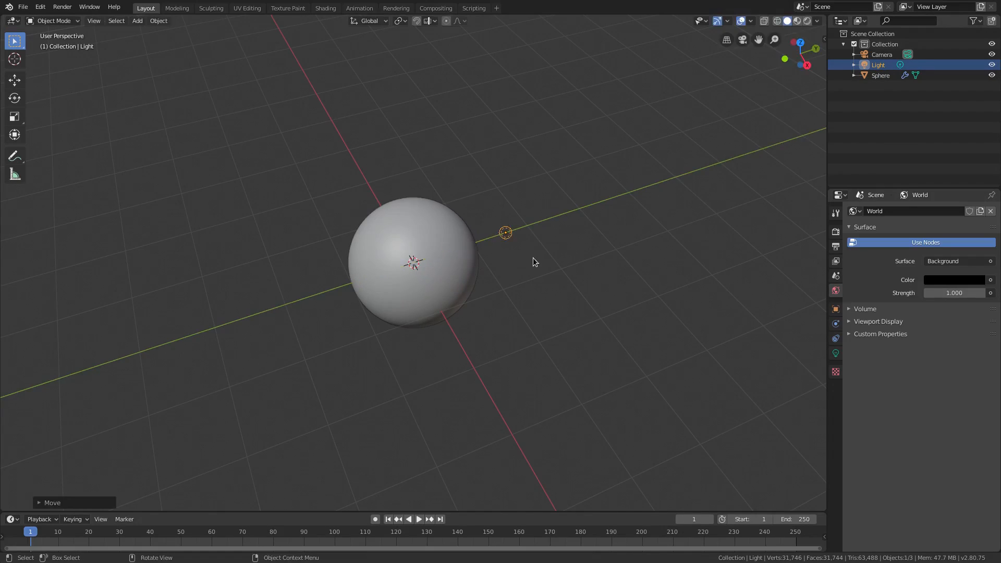
pyautogui.moveTo(529, 261)
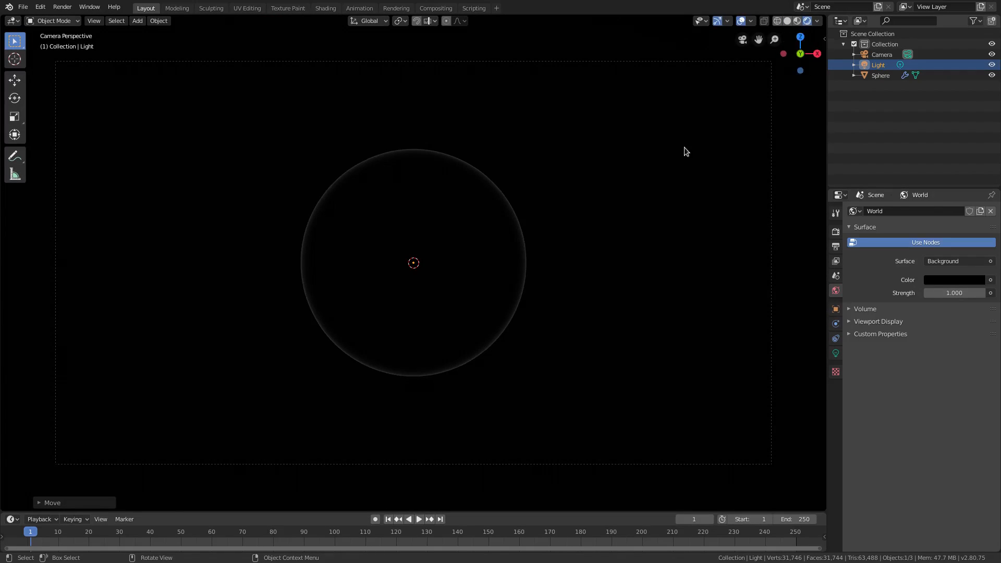
pyautogui.moveTo(528, 350)
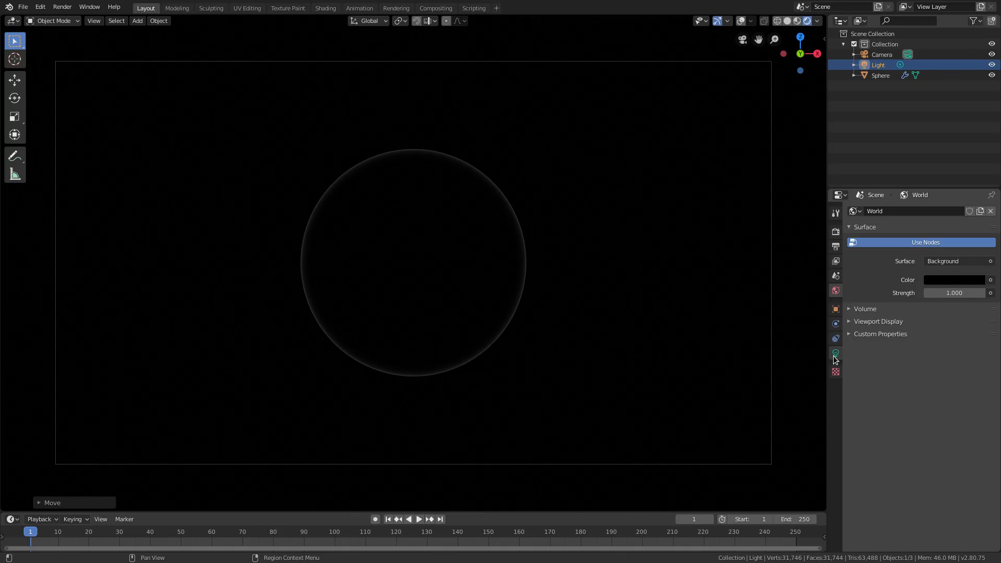
# Set the point light's power to 10000 W for a brighter rim.
pyautogui.click(835, 353)
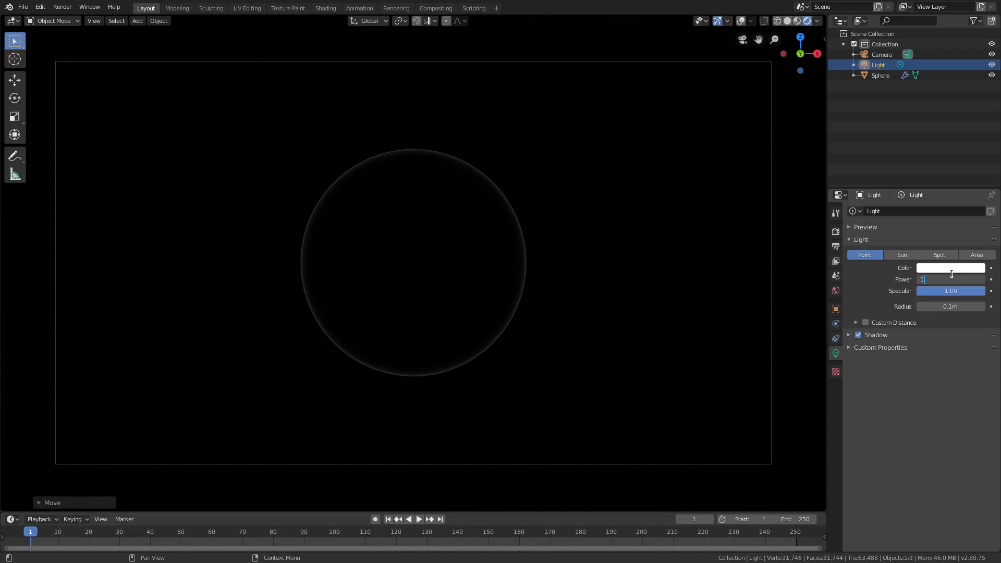
pyautogui.write('10000W')
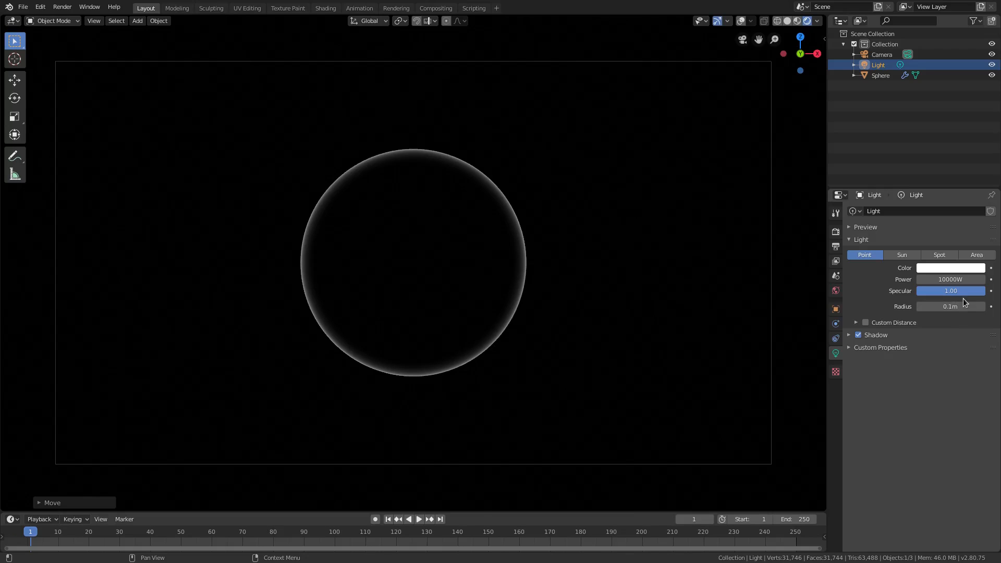
pyautogui.moveTo(964, 291); pyautogui.dragTo(920, 291)
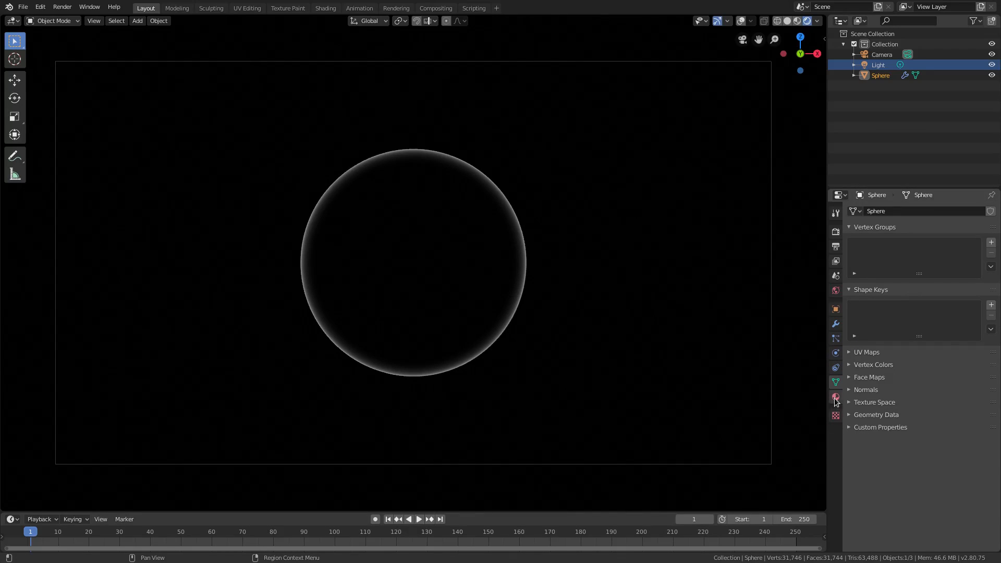
# Lower the sphere material's roughness to 0.325.
pyautogui.click(835, 398)
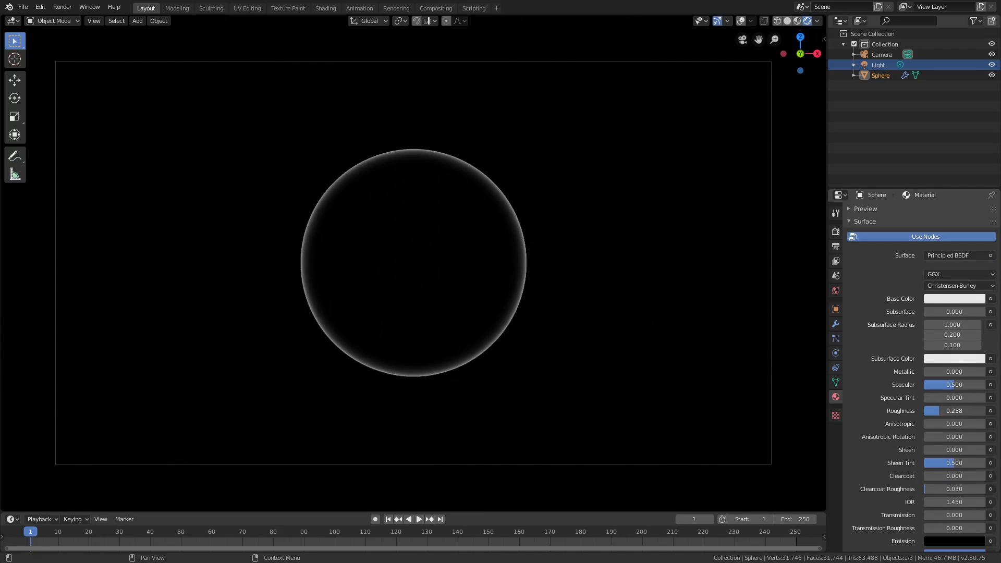
pyautogui.moveTo(939, 411); pyautogui.dragTo(964, 411)
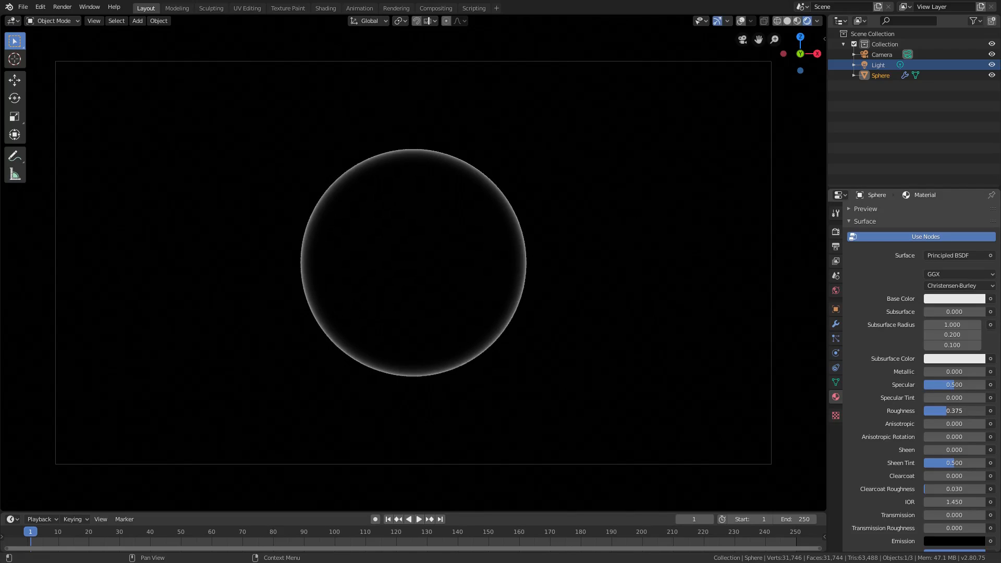
pyautogui.moveTo(958, 411); pyautogui.dragTo(951, 411)
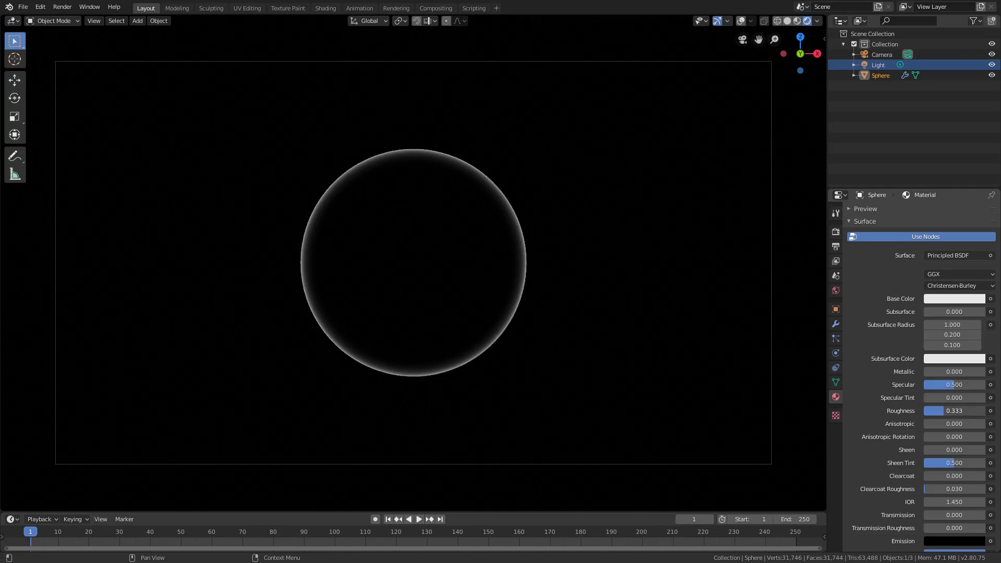
pyautogui.moveTo(957, 411); pyautogui.dragTo(942, 411)
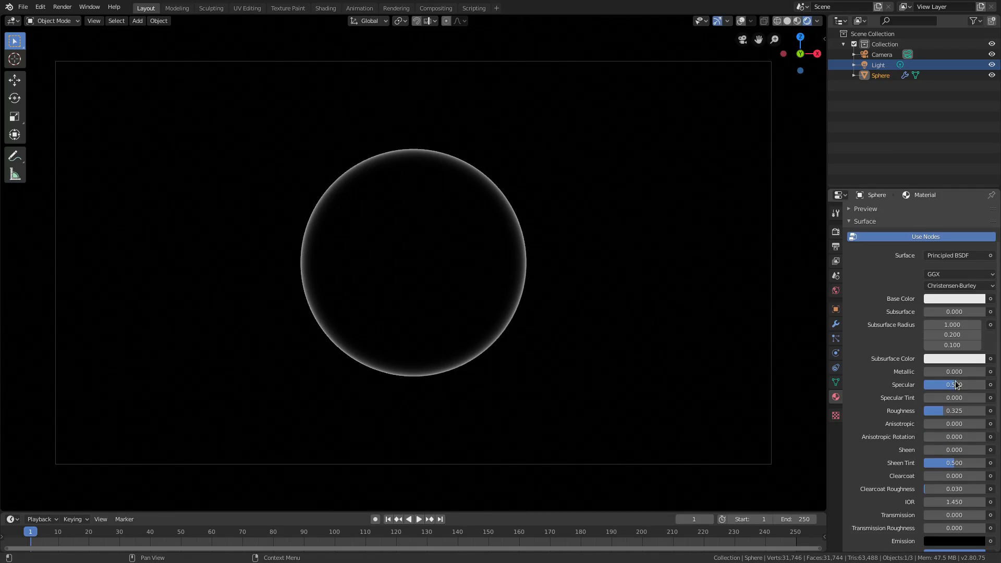
# Set the material's Specular and Metallic both to 1.0.
pyautogui.moveTo(951, 385); pyautogui.dragTo(983, 385)
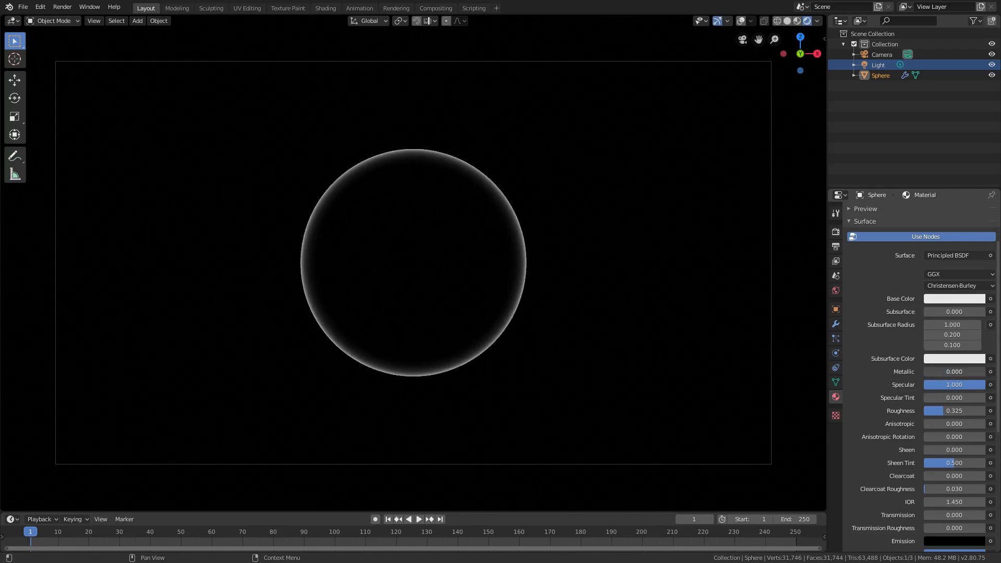
pyautogui.moveTo(933, 371); pyautogui.dragTo(955, 371)
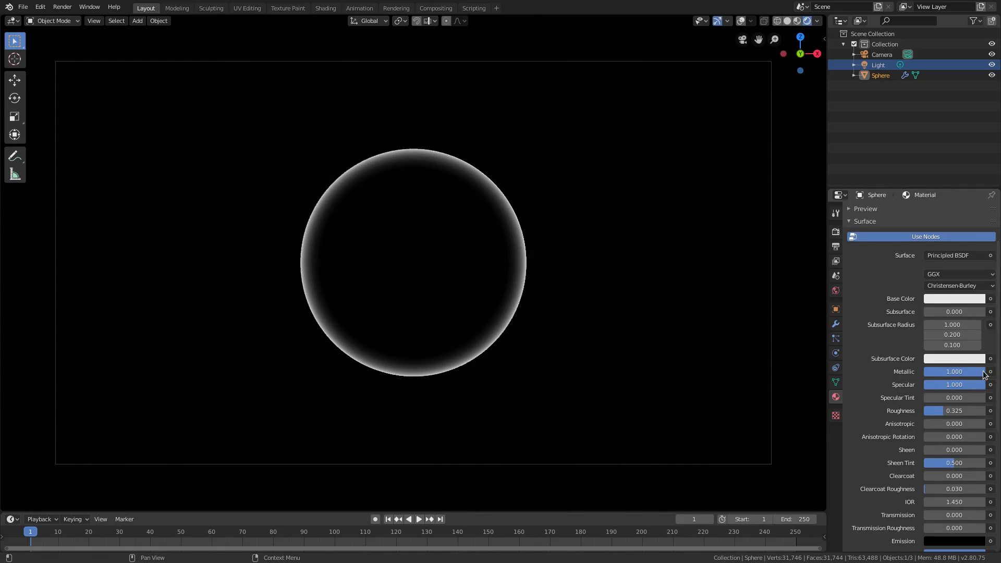
pyautogui.moveTo(983, 371); pyautogui.dragTo(951, 371)
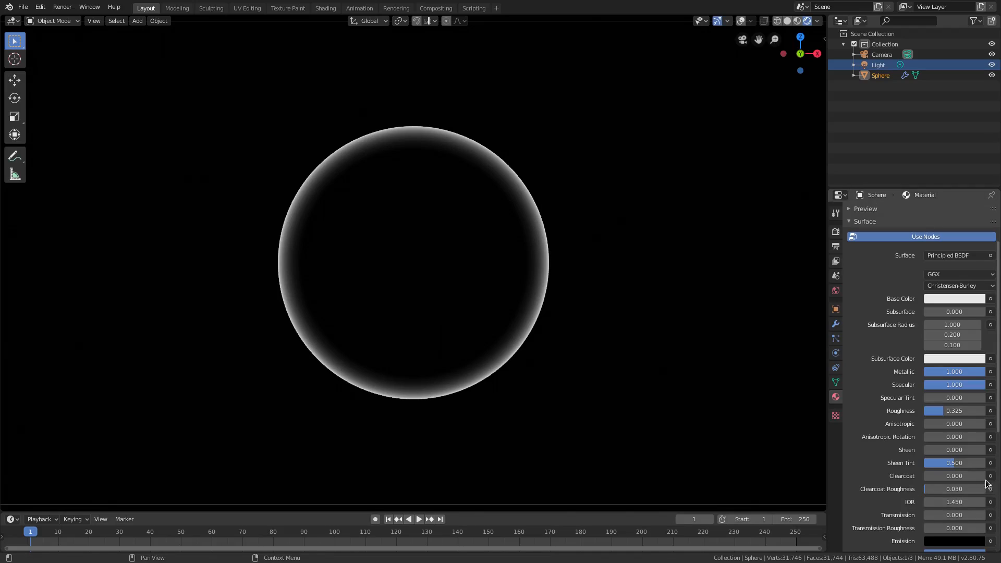
# Set the material's Sheen Tint to 0.
pyautogui.click(954, 450)
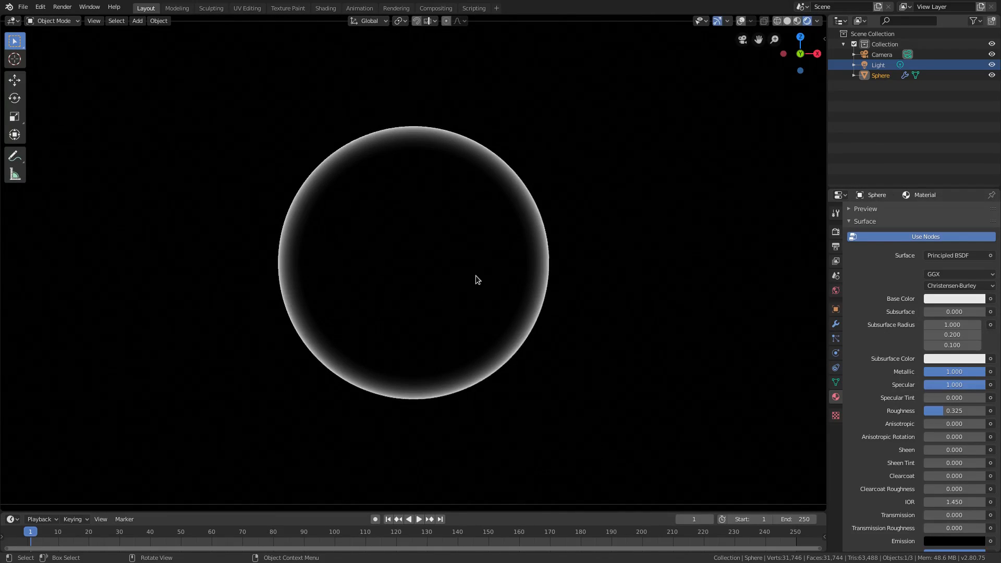
pyautogui.moveTo(163, 52)
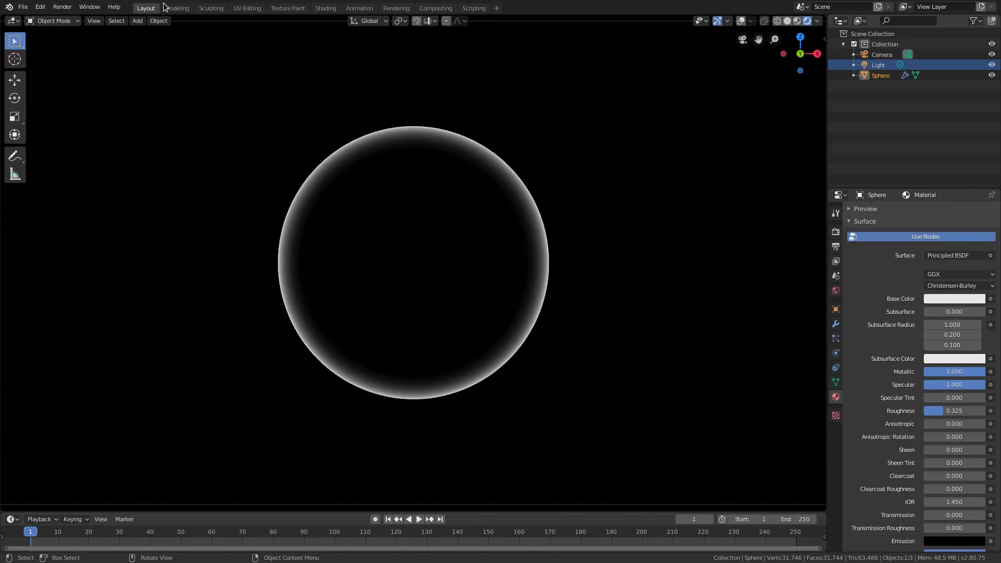
# Apply Shade Smooth and select the Sphere in the Outliner.
pyautogui.click(159, 21)
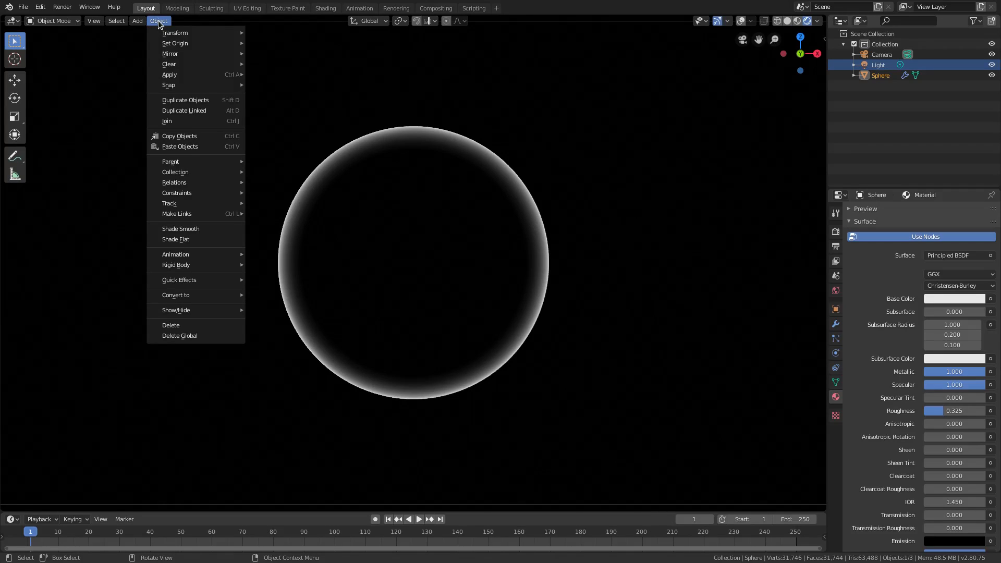
pyautogui.moveTo(180, 228)
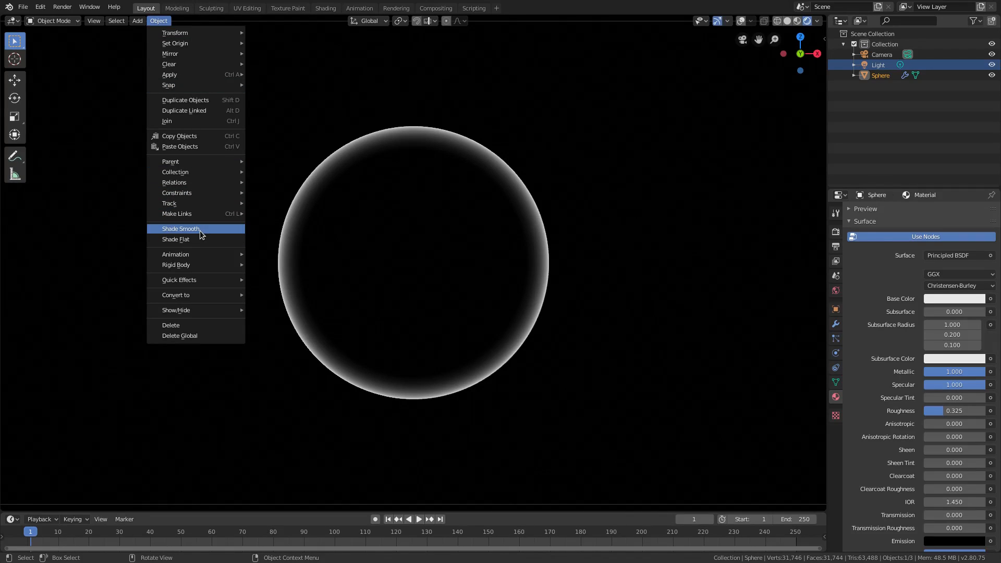
pyautogui.moveTo(177, 230)
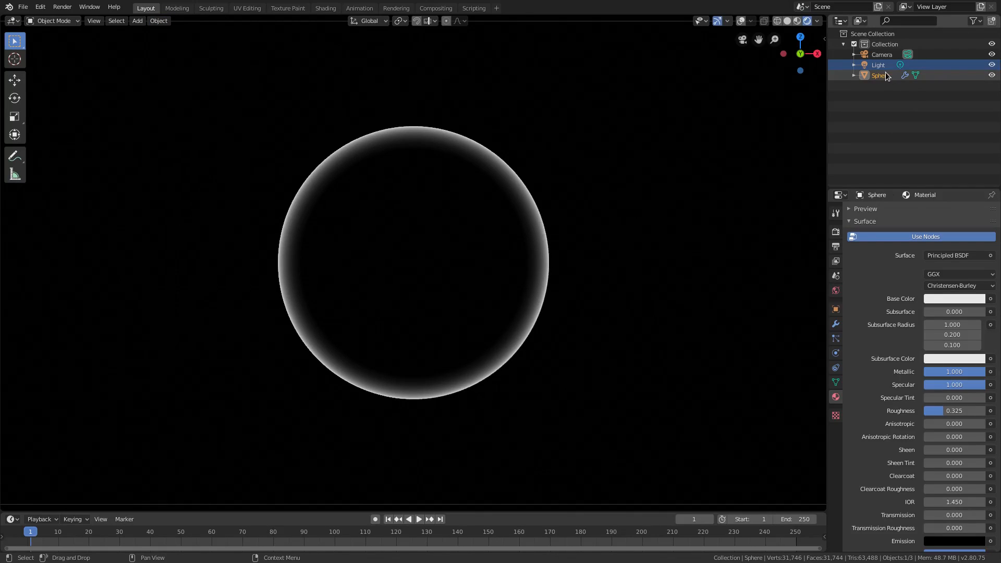
pyautogui.click(881, 75)
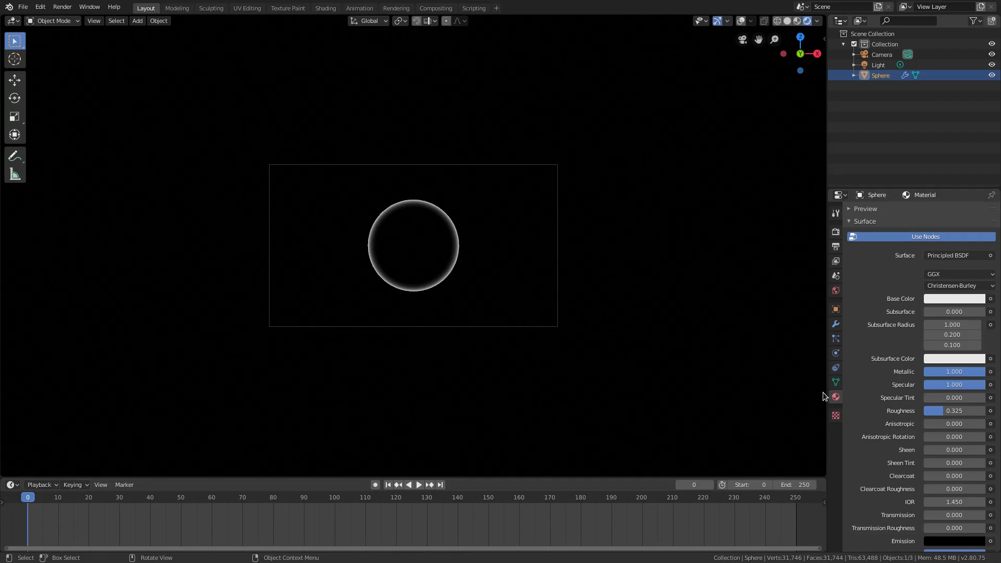
# Set the point light's colour to a saturated red.
pyautogui.click(879, 64)
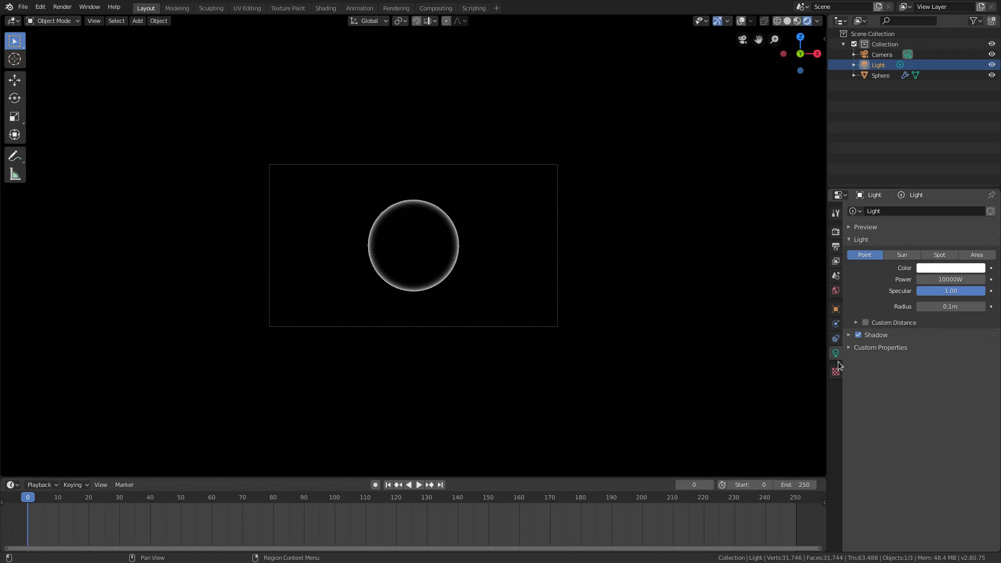
pyautogui.click(952, 268)
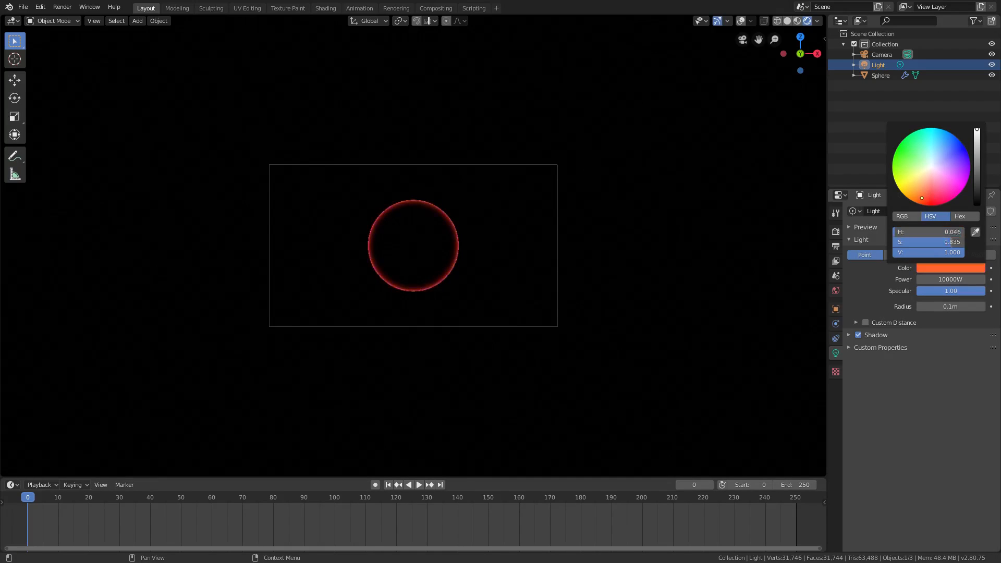
pyautogui.click(928, 204)
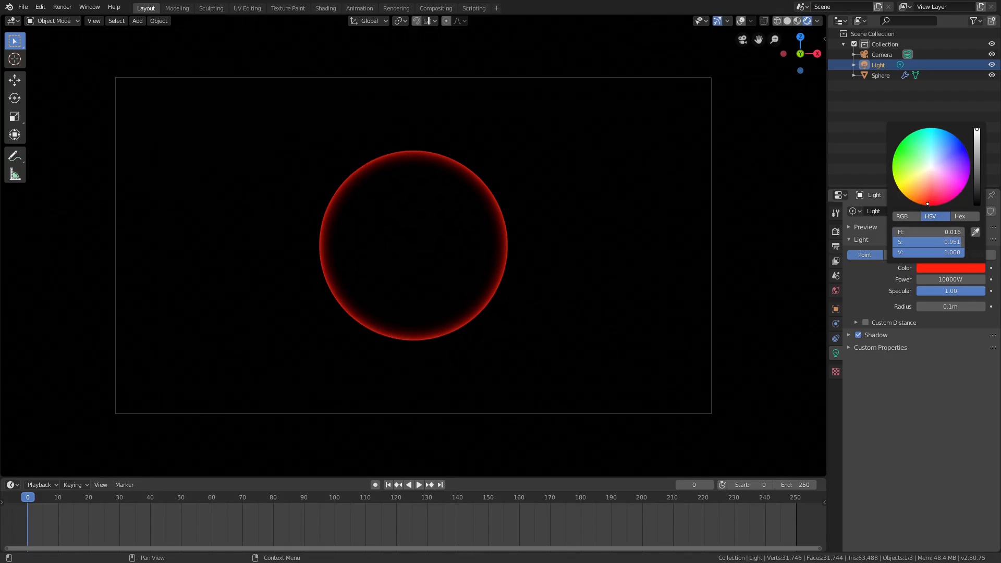
pyautogui.click(932, 198)
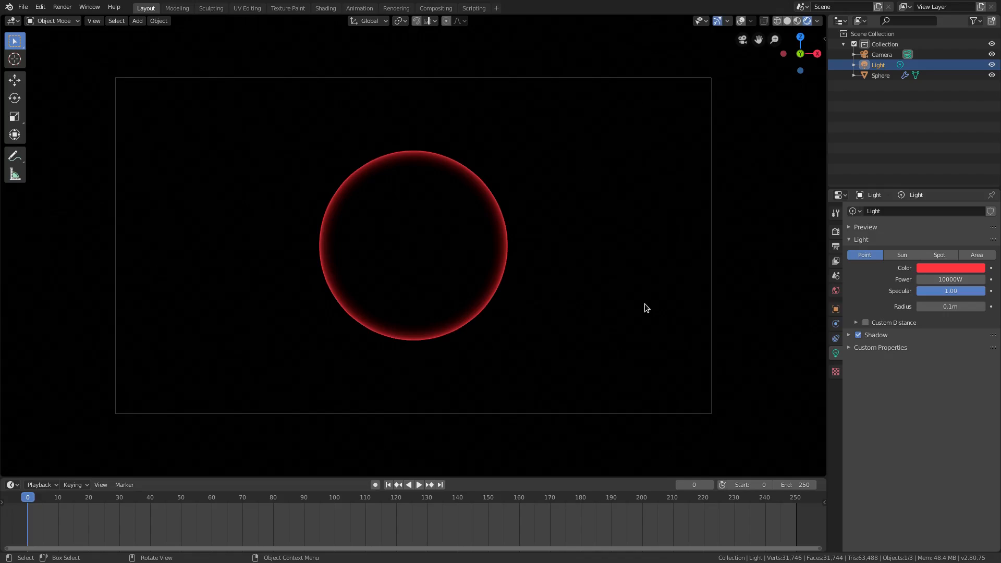
pyautogui.moveTo(540, 344)
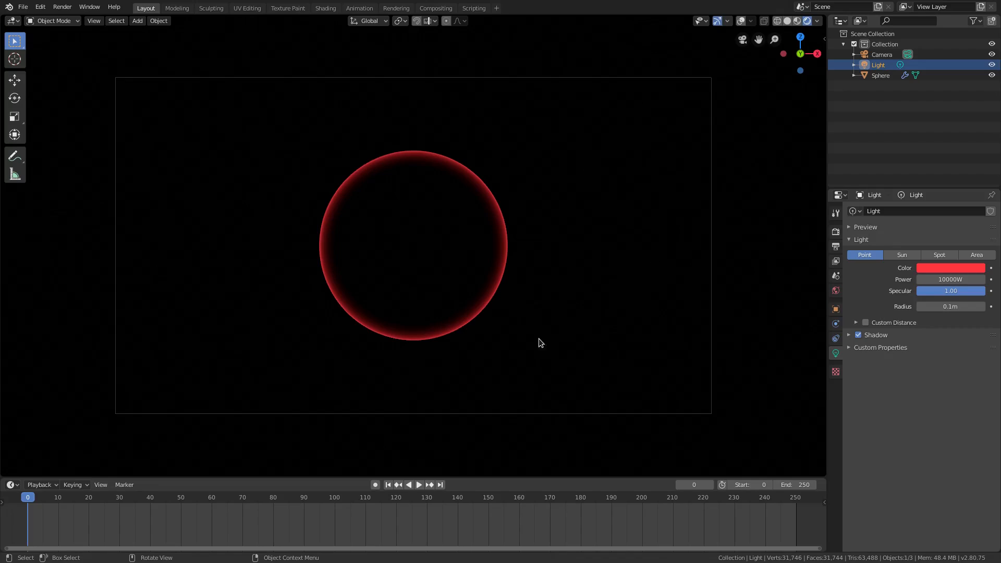
pyautogui.moveTo(823, 274)
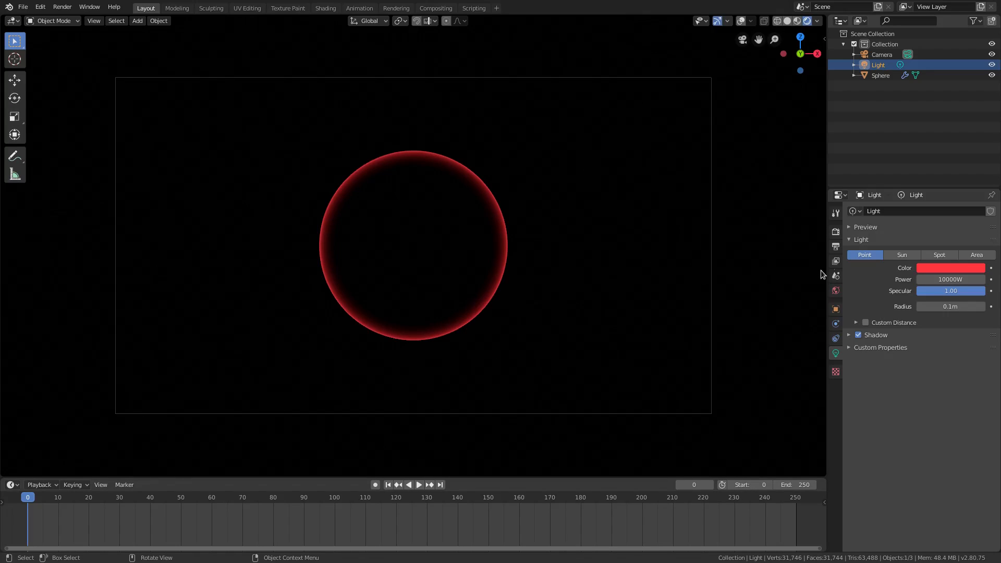
pyautogui.moveTo(951, 268)
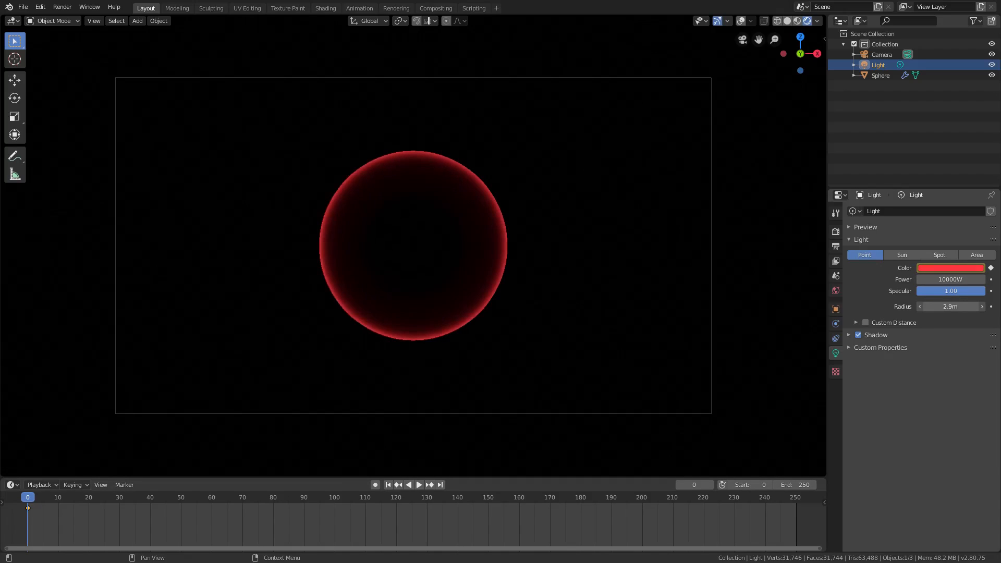
# Set the light radius to 1.44 m.
pyautogui.click(951, 307)
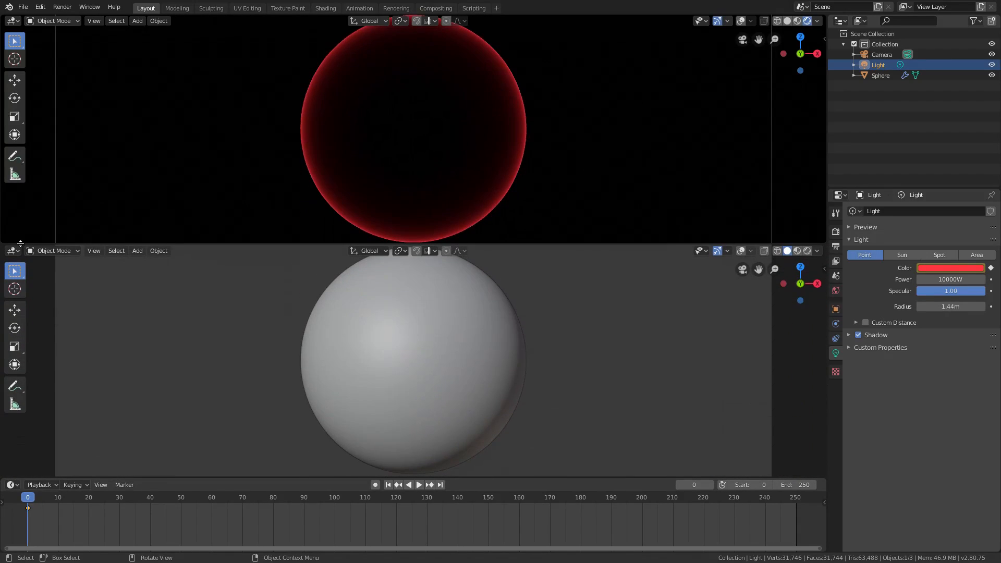
# Make the lower area a Graph Editor and select the Light in the Outliner.
pyautogui.click(11, 251)
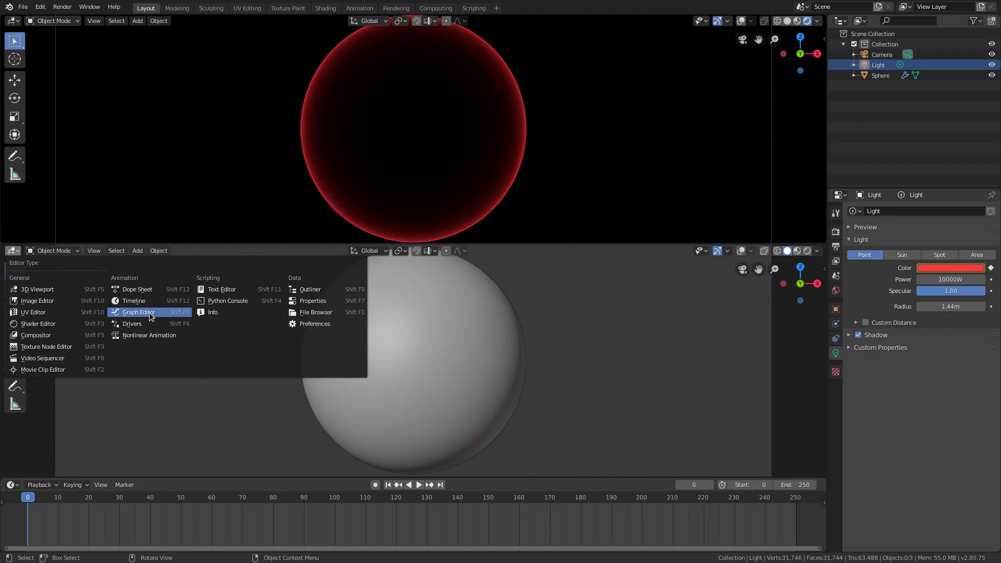
pyautogui.click(135, 312)
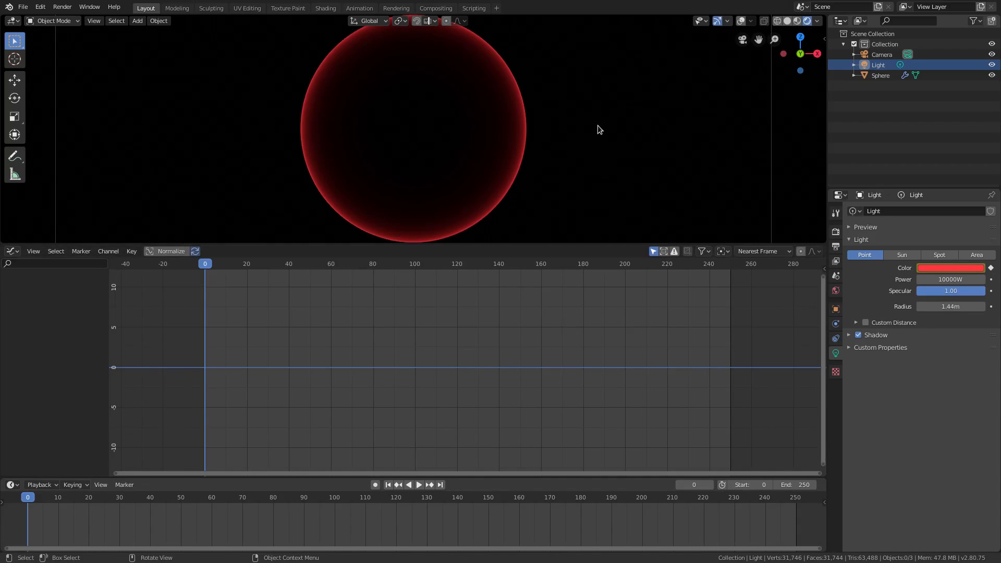
pyautogui.click(881, 75)
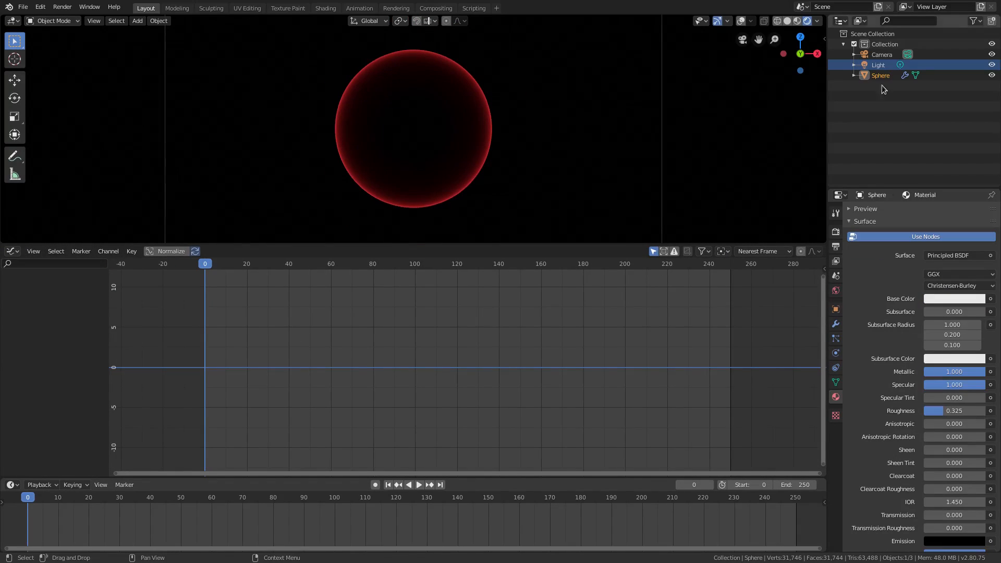
pyautogui.click(878, 65)
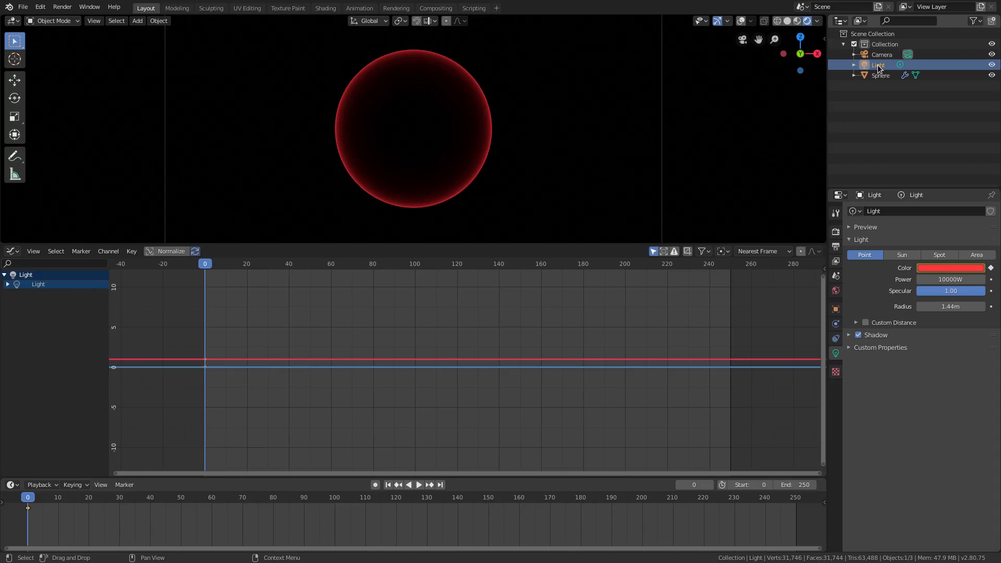
# Expand the Light's channels to reveal and select its R, G and B Color curves.
pyautogui.click(182, 338)
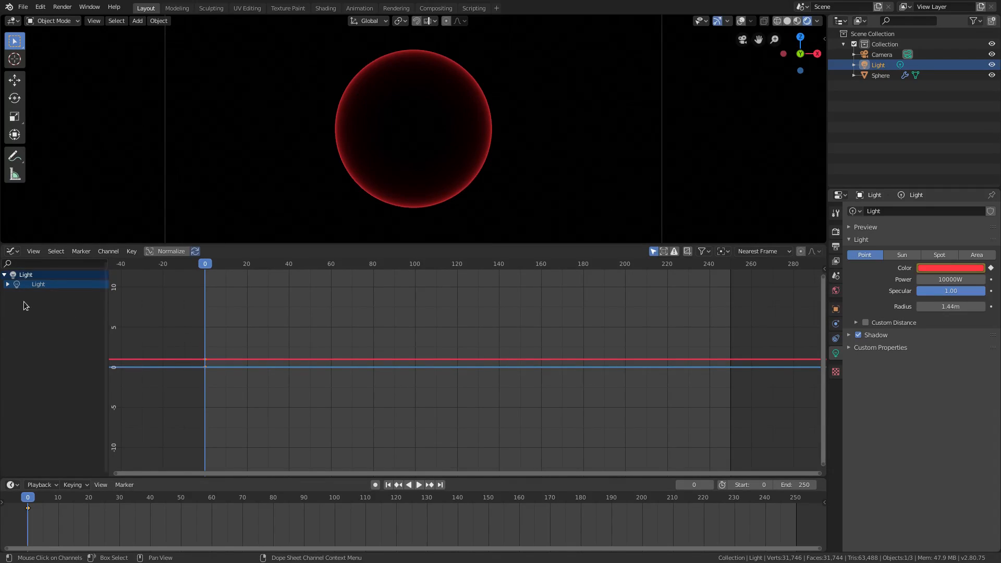
pyautogui.click(5, 284)
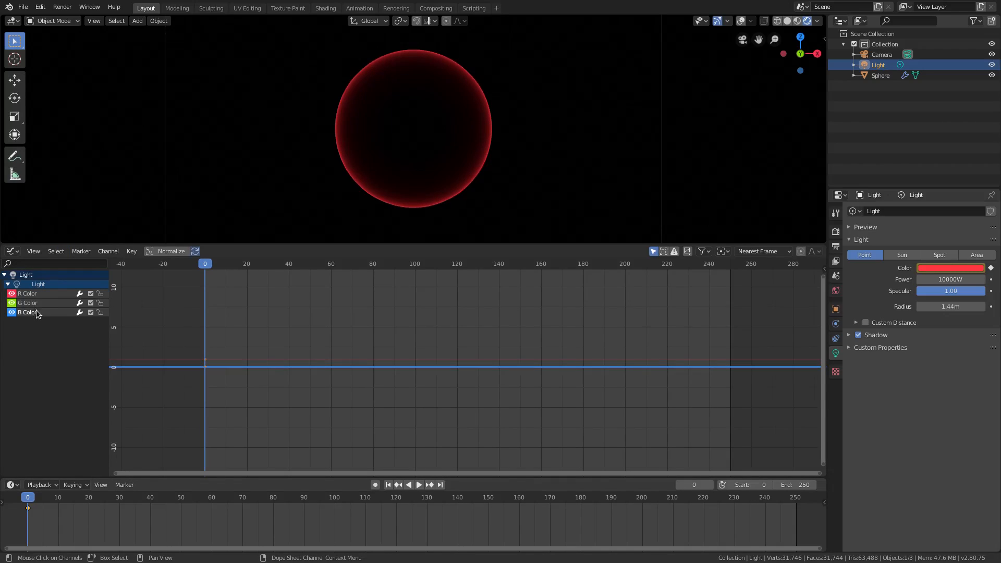
pyautogui.click(28, 302)
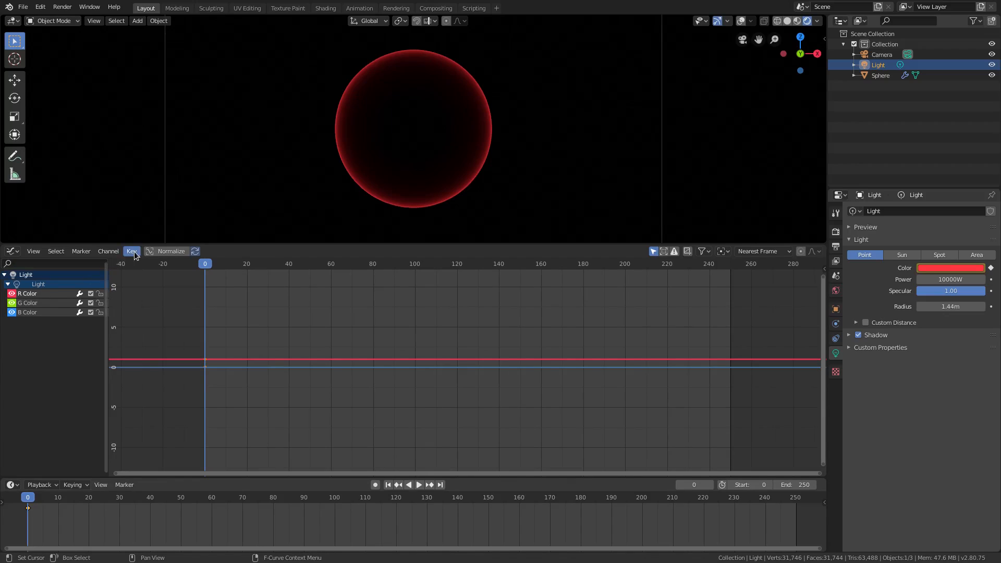
# Bring up the Graph Editor's Key menu of keyframe operations for the colour curves.
pyautogui.click(132, 250)
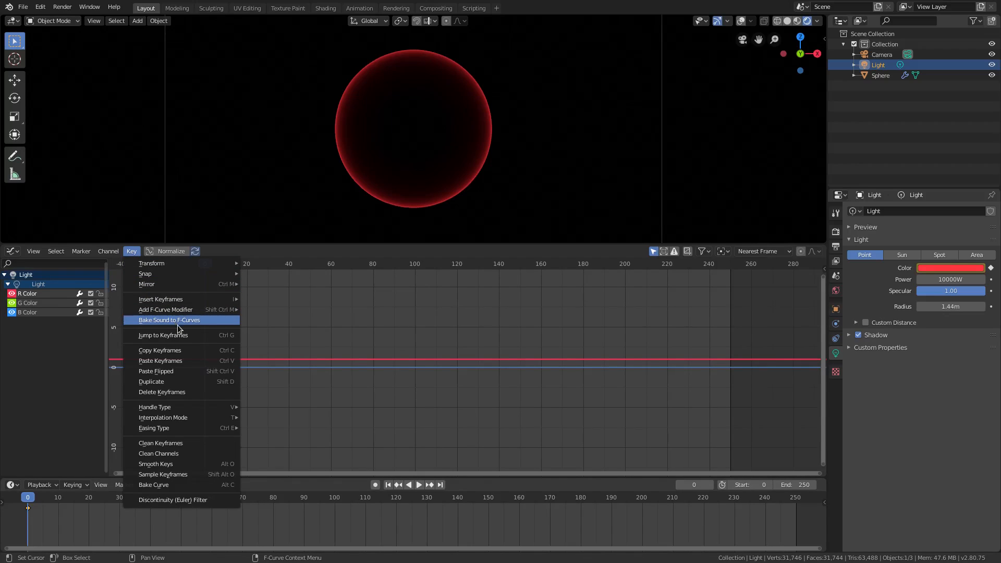
pyautogui.moveTo(169, 321)
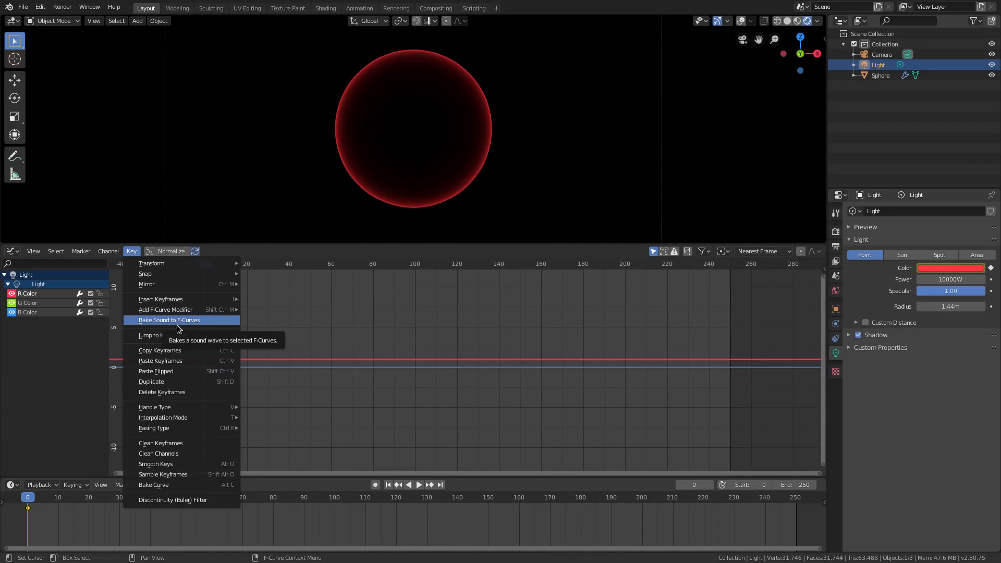
# Start Bake Sound to F-Curves and pick Samuraikai Intro.wav in the file browser.
pyautogui.click(169, 320)
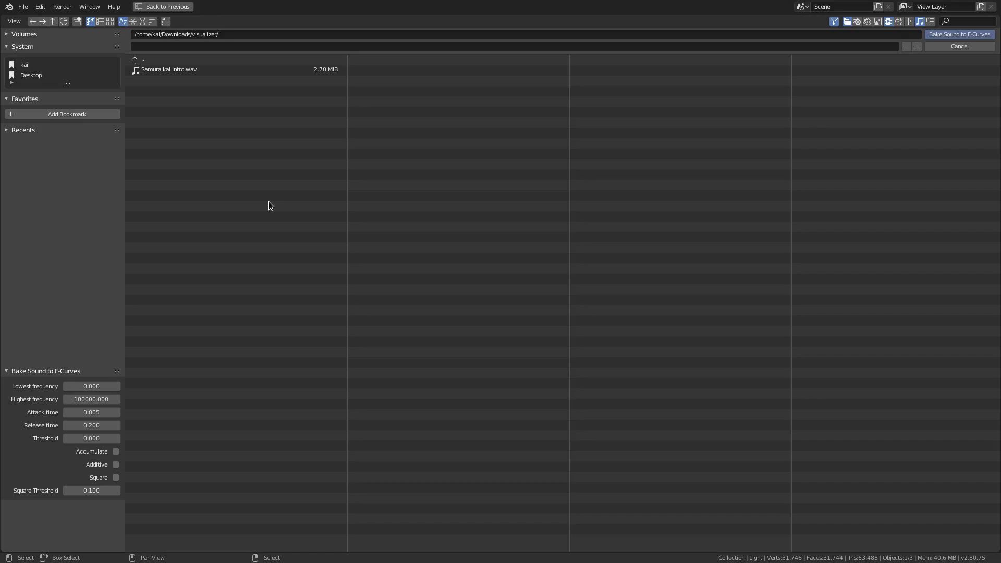
pyautogui.moveTo(289, 180)
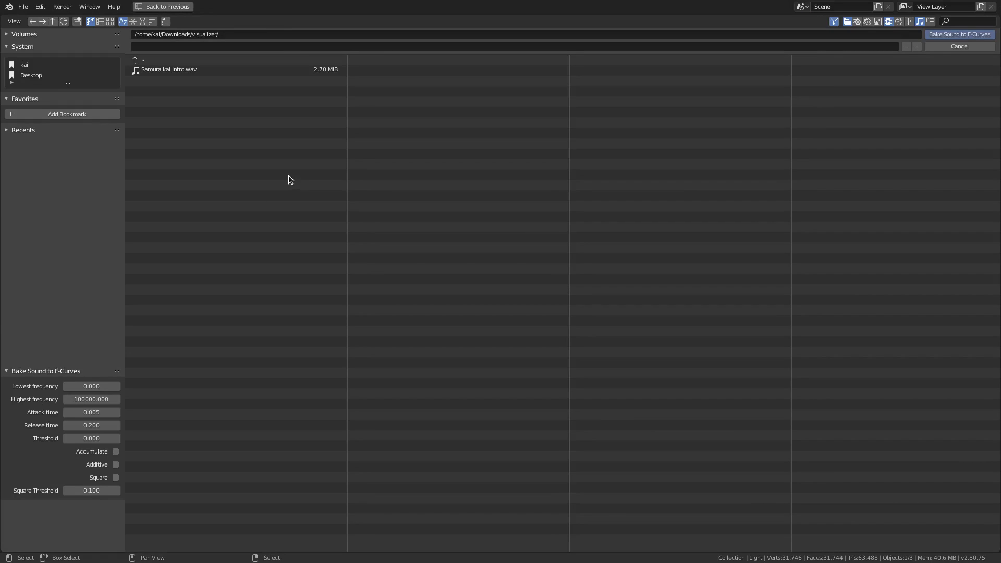
pyautogui.click(169, 69)
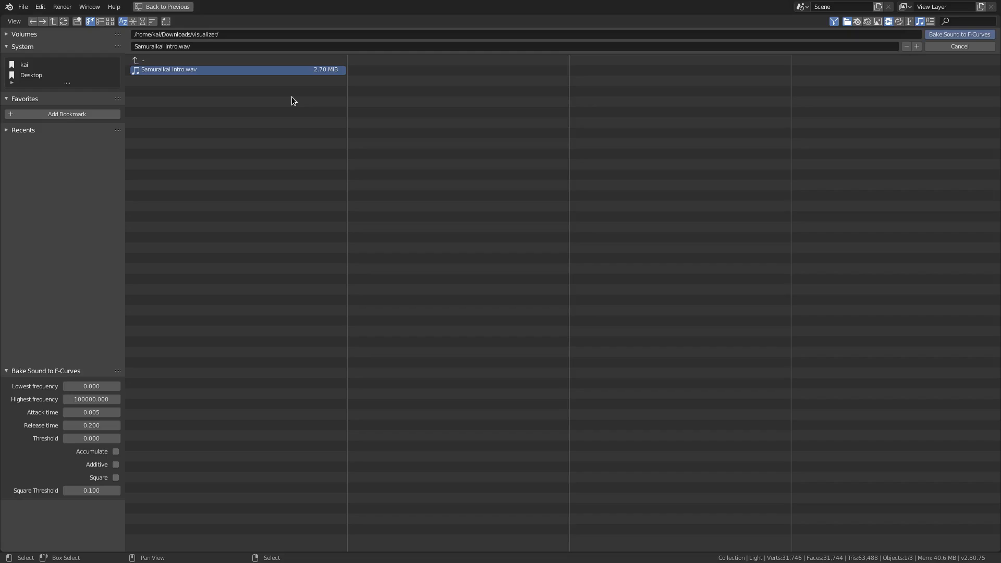
pyautogui.moveTo(288, 104)
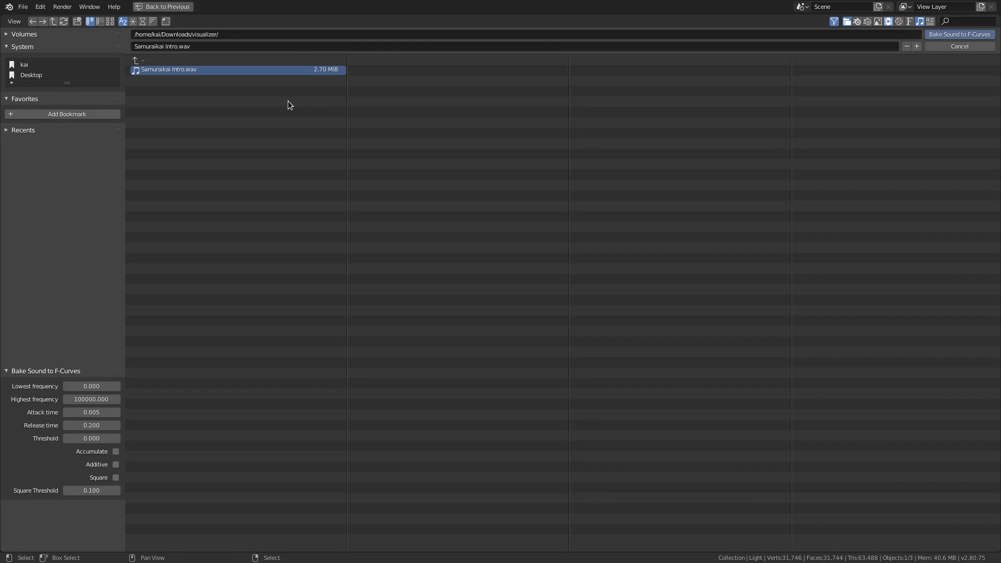
pyautogui.moveTo(88, 471)
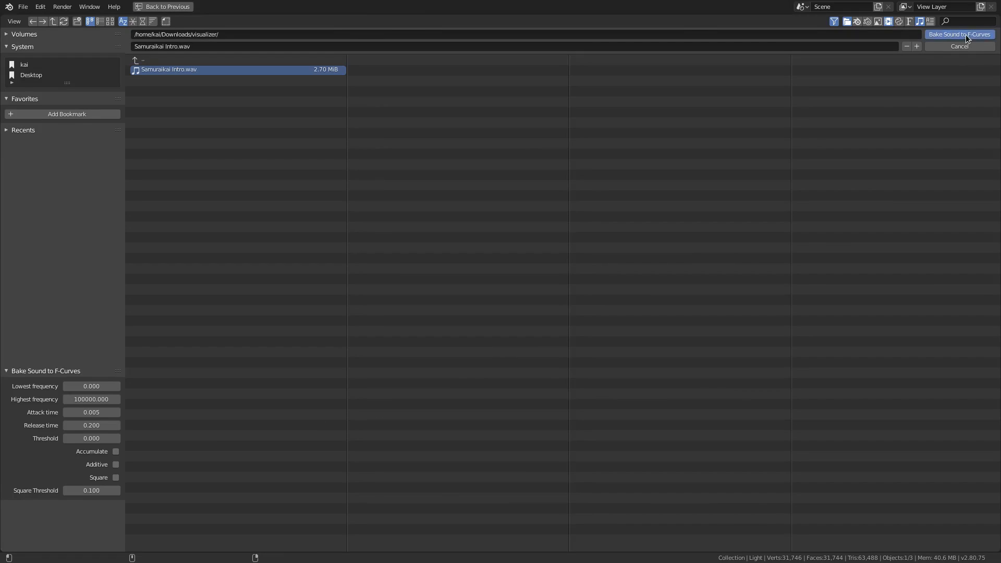
# Bake Samuraikai Intro.wav into the light's selected colour curves.
pyautogui.click(959, 34)
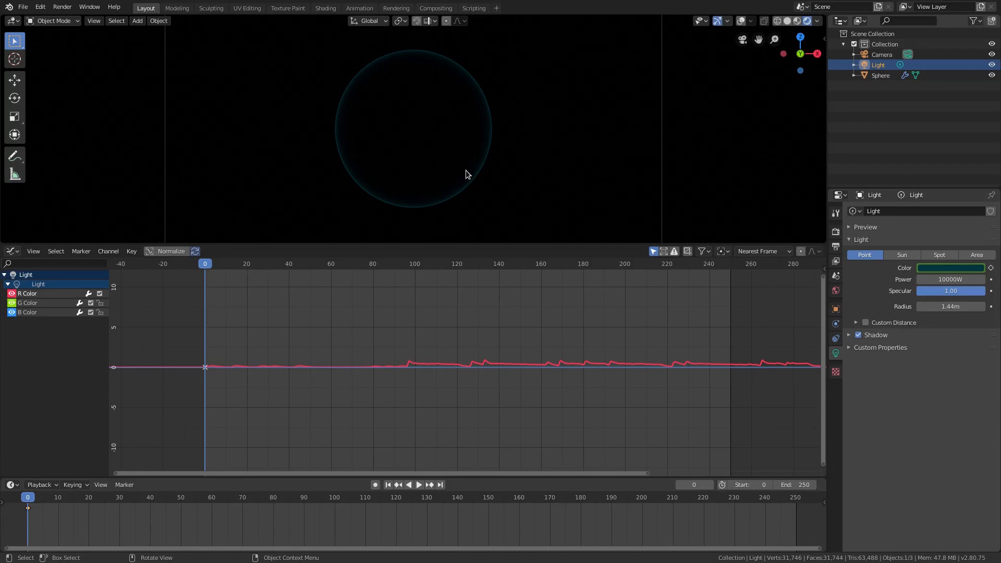
pyautogui.moveTo(465, 162)
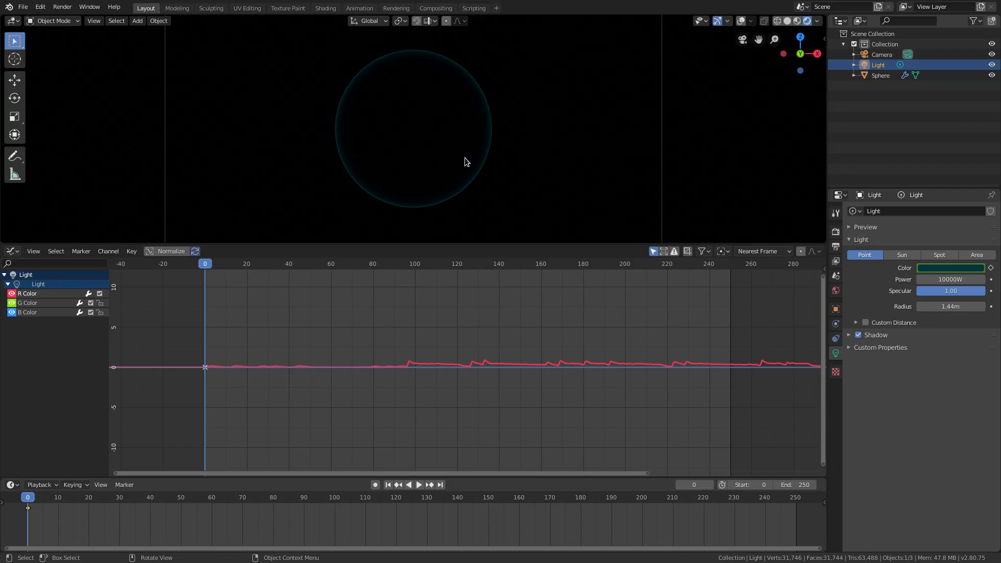
pyautogui.moveTo(469, 104)
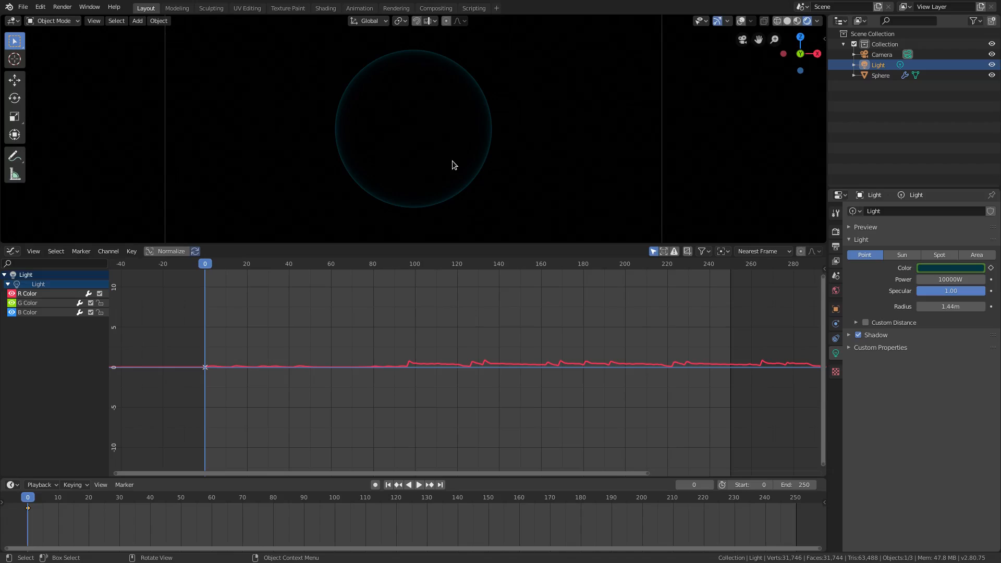
# Make the lower area a Video Sequencer and add Samuraikai Intro.wav as a sound strip at frame 0.
pyautogui.click(11, 250)
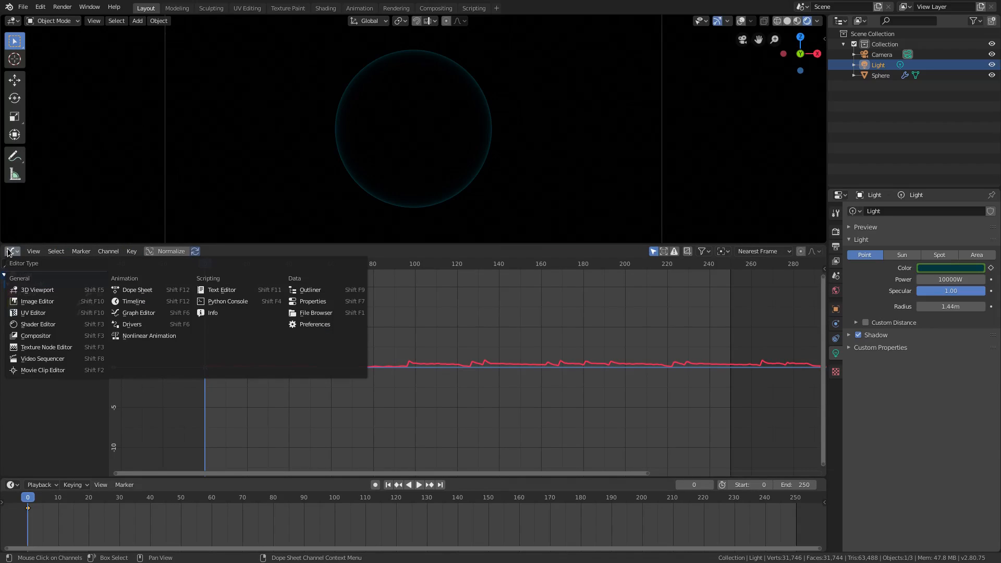
pyautogui.moveTo(38, 300)
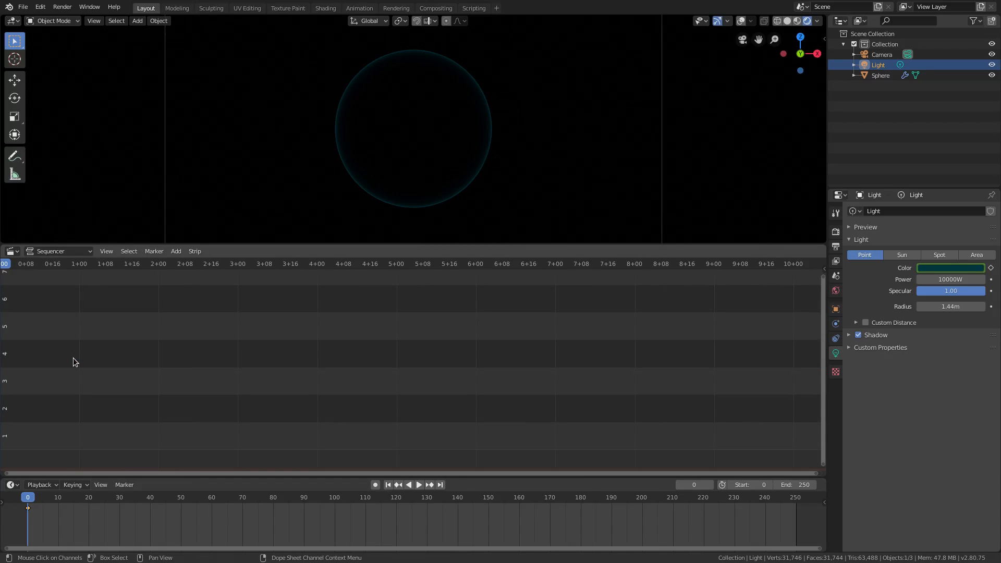
pyautogui.click(175, 251)
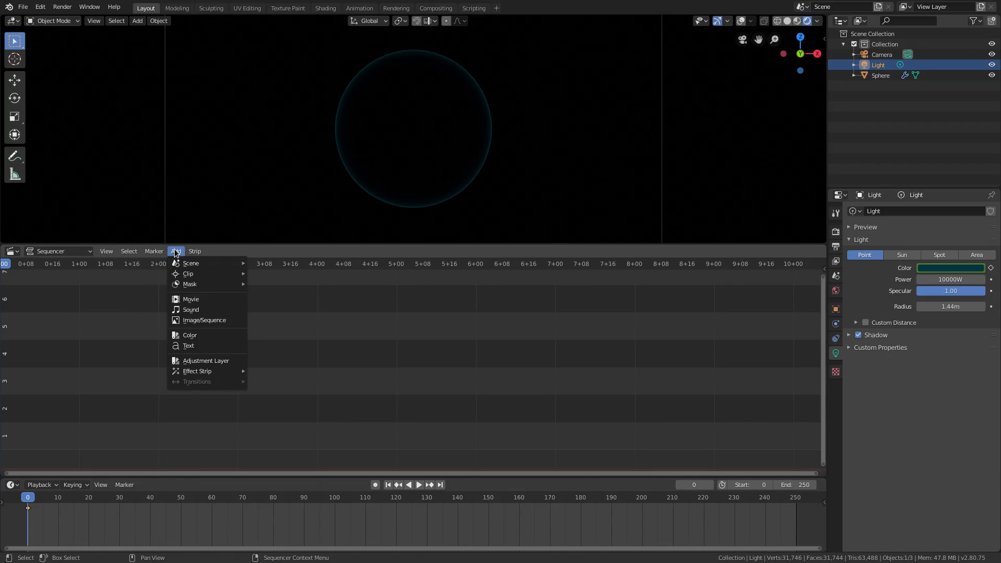
pyautogui.moveTo(189, 310)
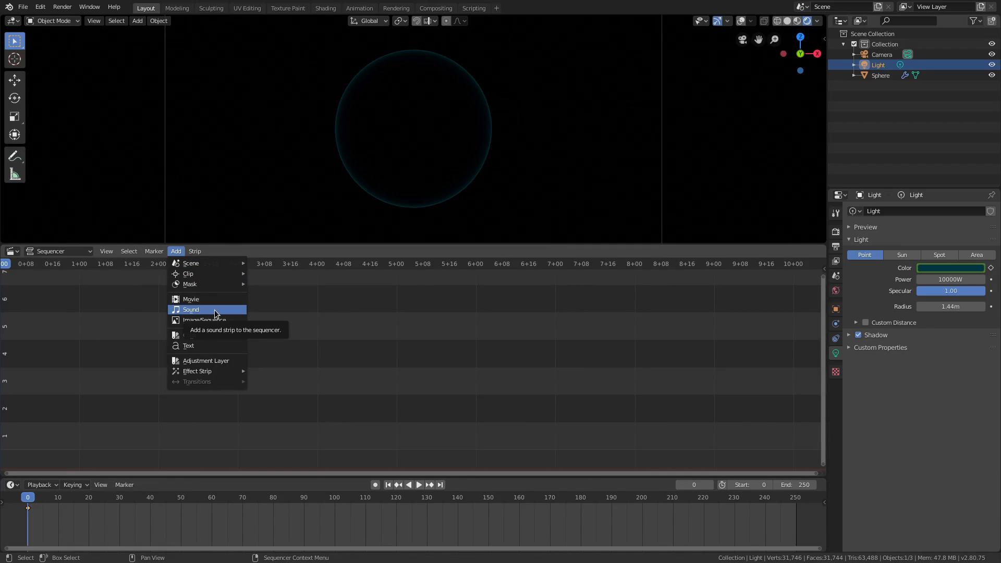
pyautogui.click(190, 310)
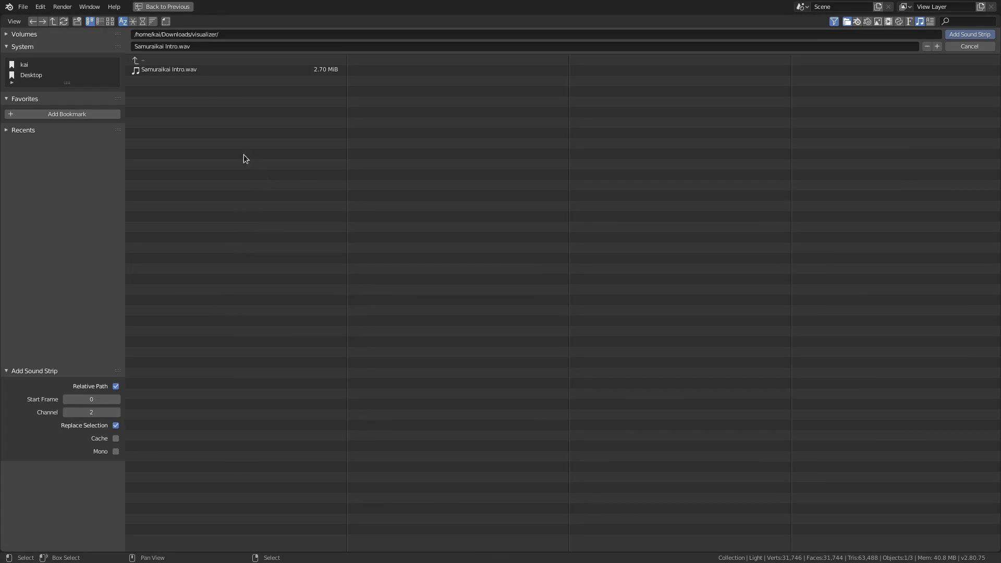
pyautogui.click(167, 69)
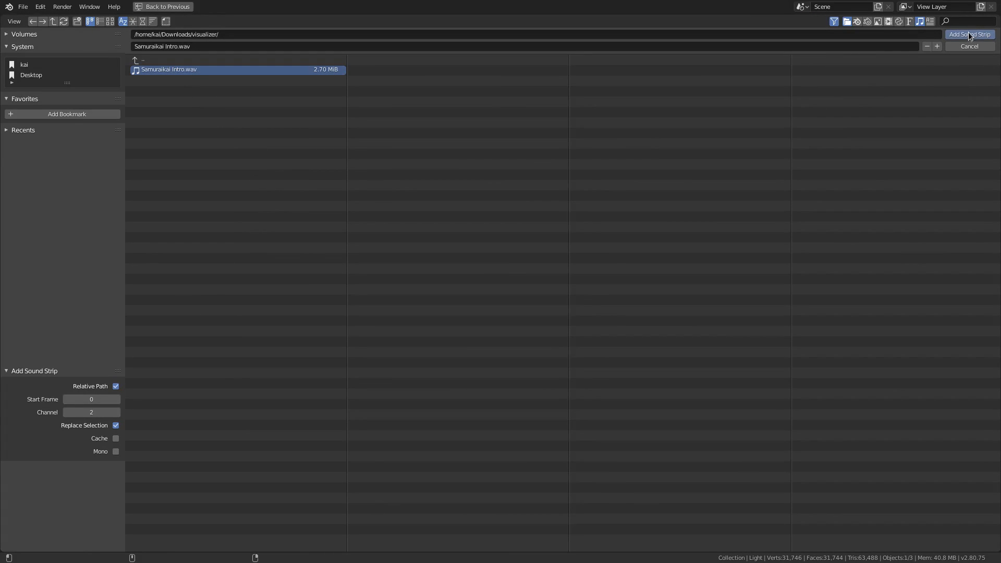
pyautogui.click(969, 34)
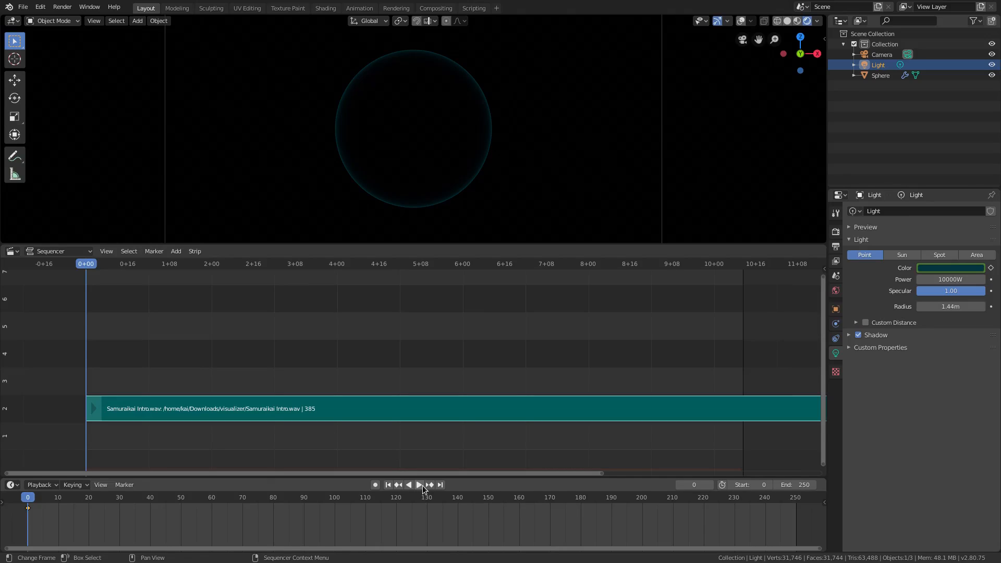
# Play, restart and pause the animation to watch the rim pulse with the music, stopping near frame 207.
pyautogui.click(419, 485)
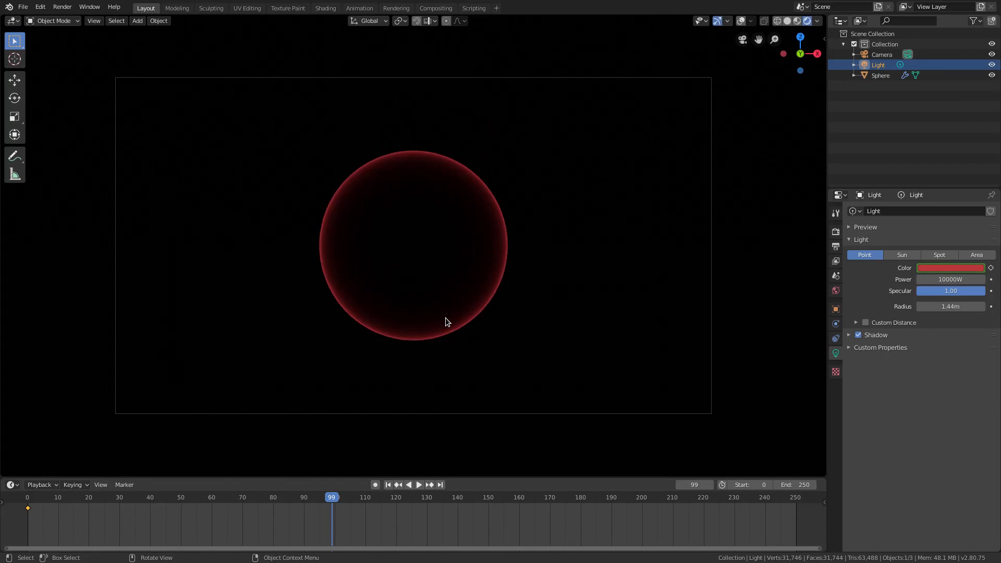
pyautogui.click(387, 485)
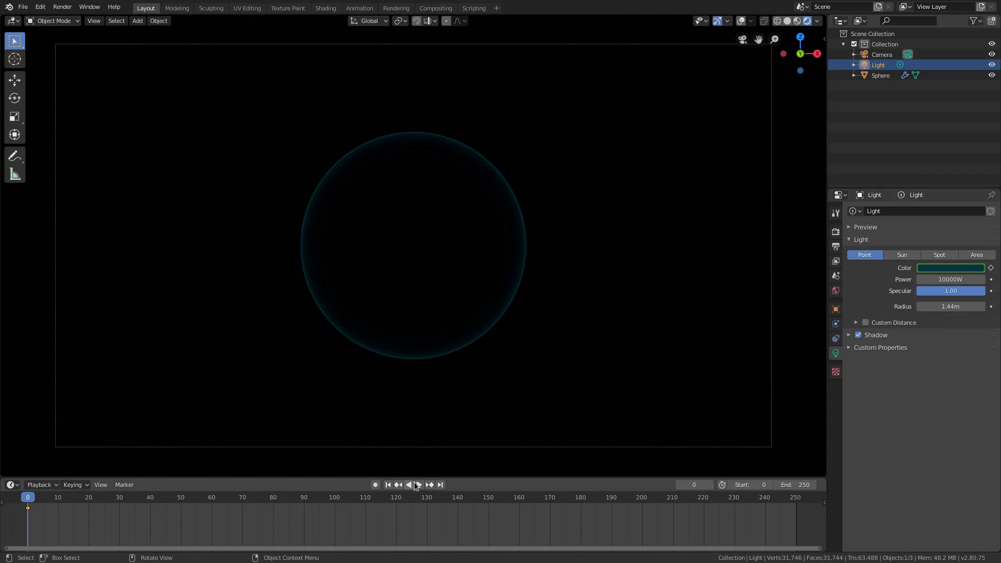
pyautogui.click(409, 485)
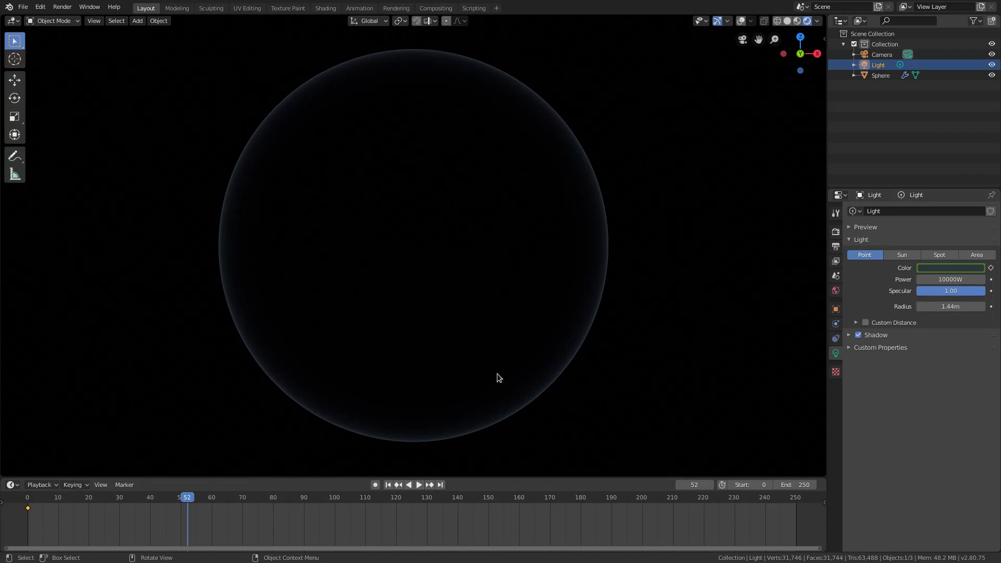
pyautogui.click(409, 485)
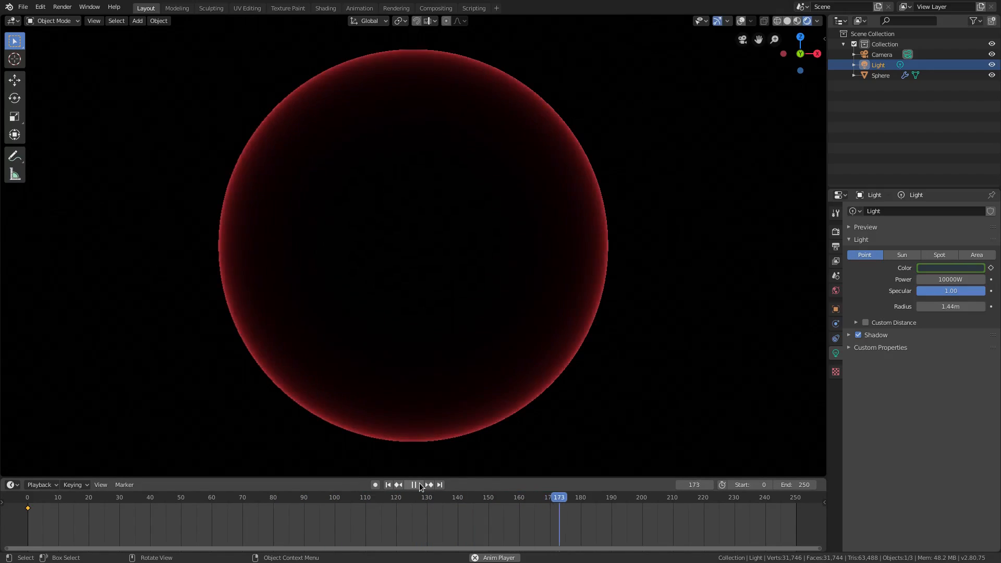
pyautogui.click(414, 486)
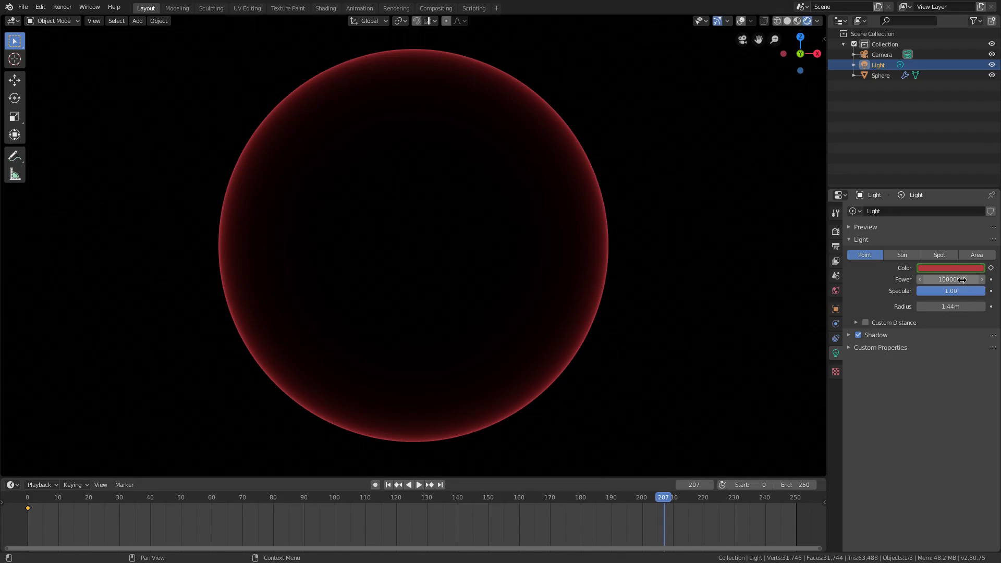
pyautogui.moveTo(952, 280)
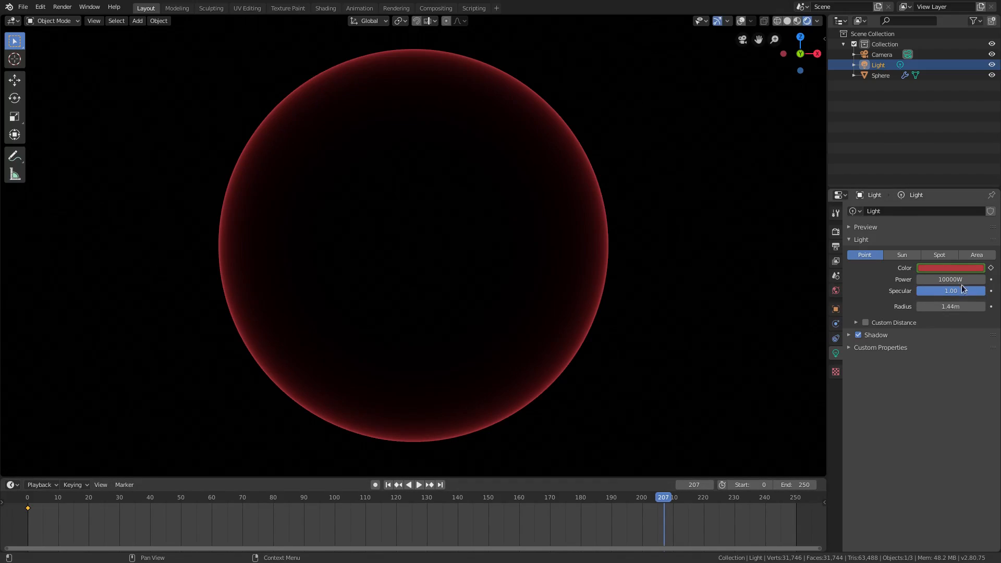
pyautogui.moveTo(535, 381)
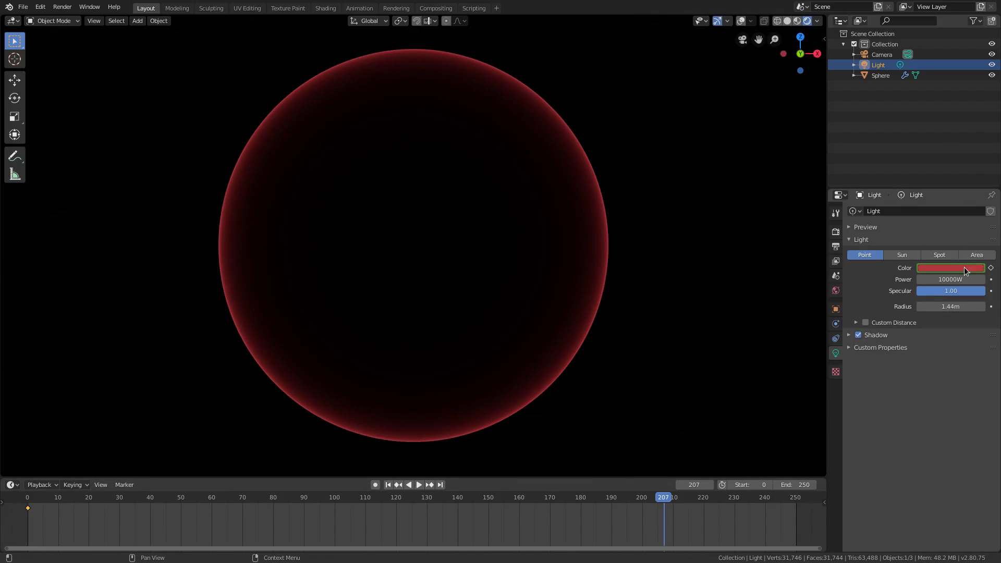
# Start entering 600 in the light's Power field, then cancel leaving it at 10000 W.
pyautogui.click(951, 280)
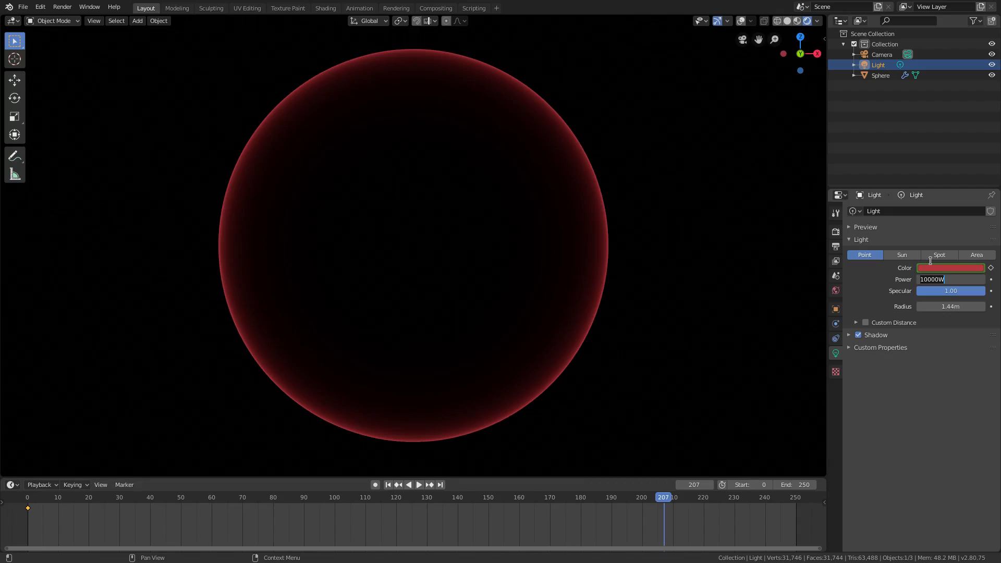
pyautogui.write('600')
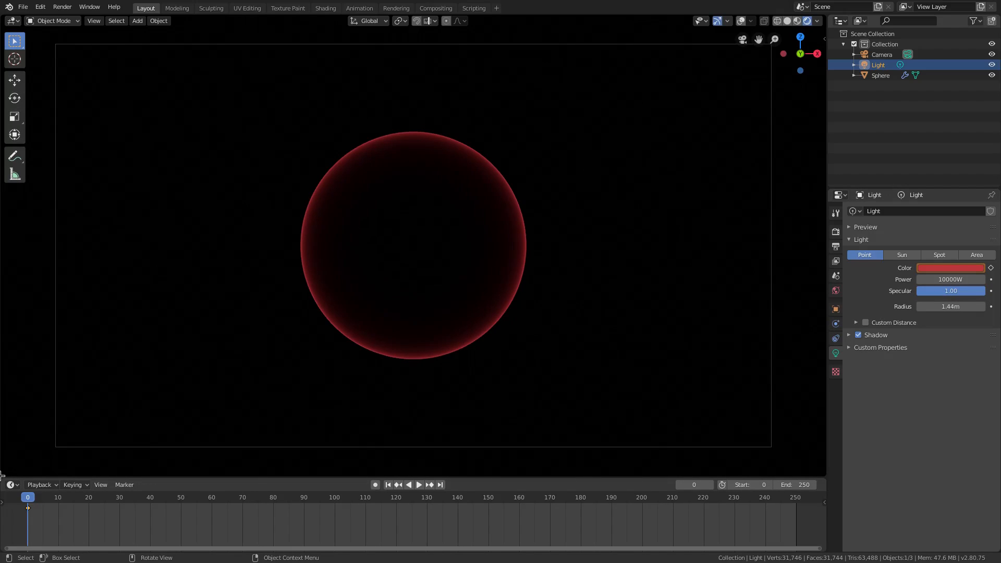
# Return the lower area to the Graph Editor and bake Samuraikai Intro.wav into the light's curves again.
pyautogui.click(10, 245)
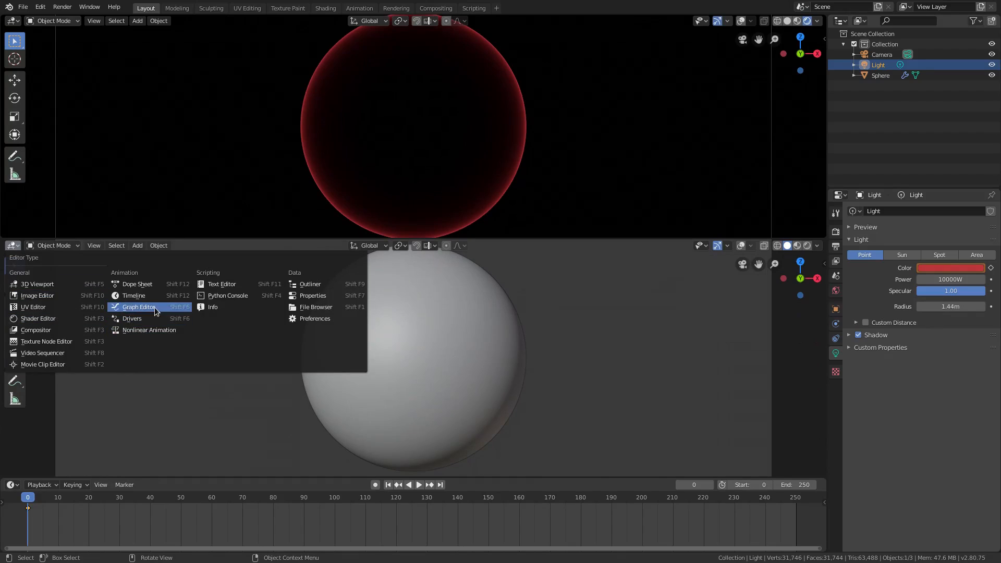
pyautogui.click(137, 307)
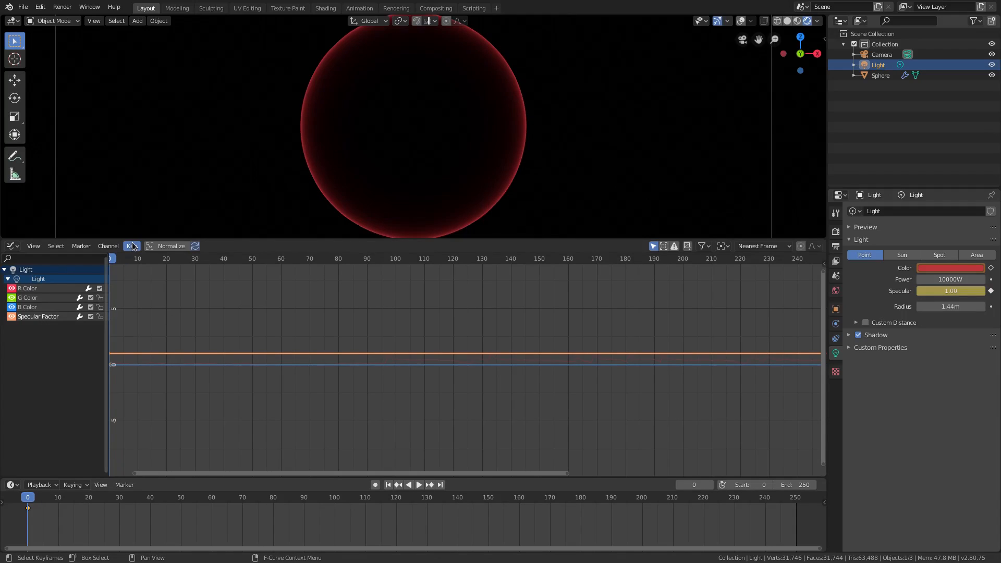
pyautogui.click(132, 246)
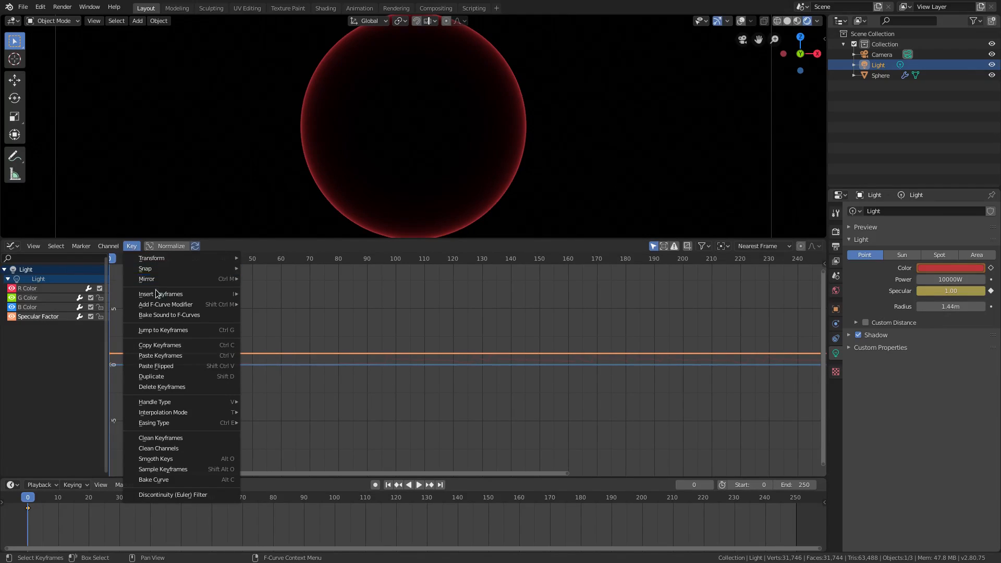
pyautogui.click(169, 315)
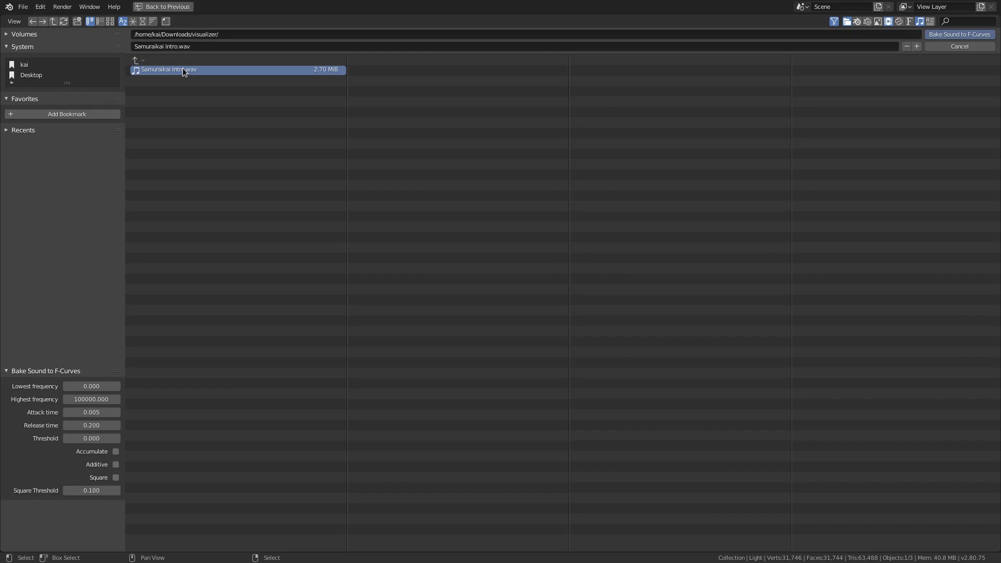
pyautogui.click(959, 34)
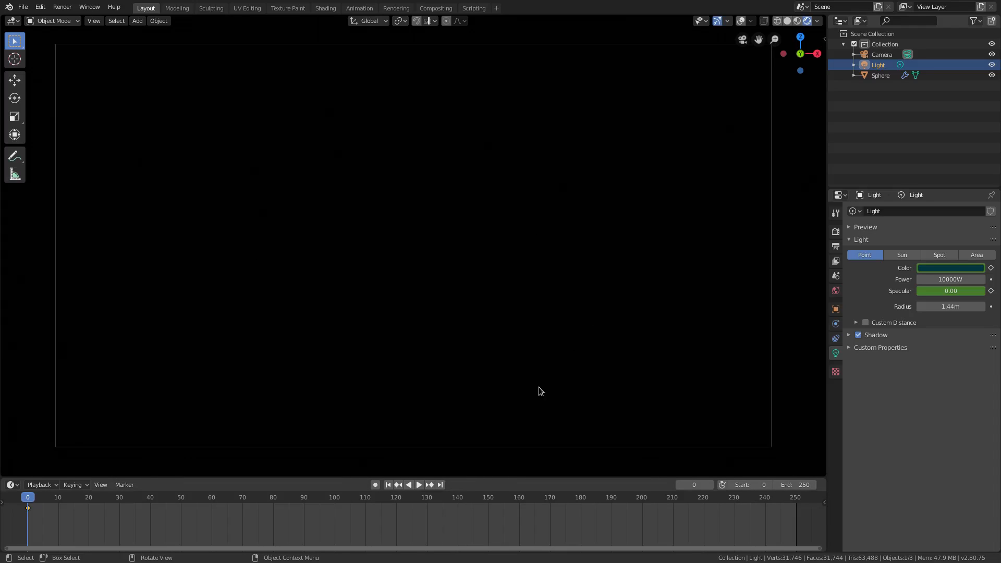
# Play the animation to preview the sound-driven red rim light, then stop near frame 198.
pyautogui.click(409, 485)
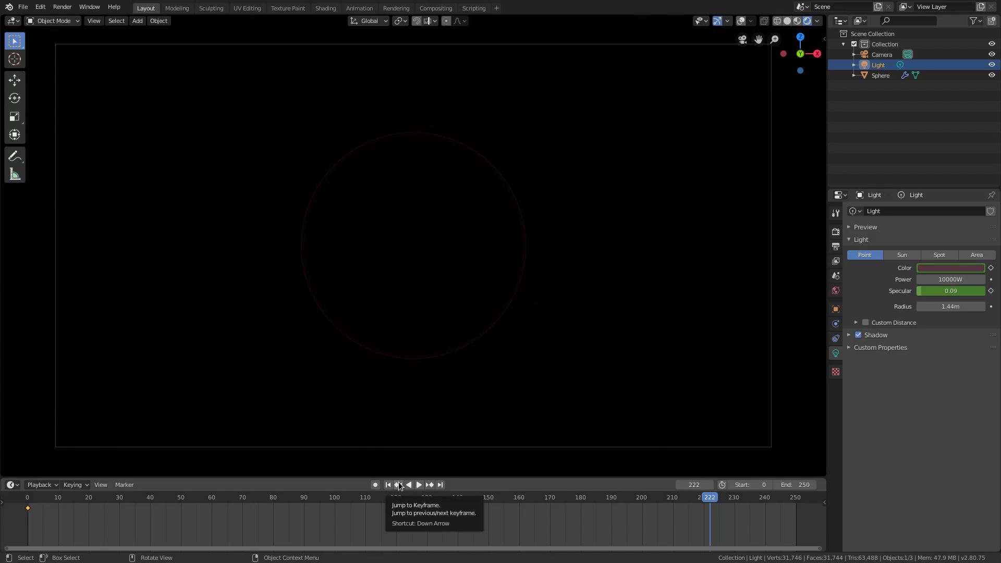
pyautogui.moveTo(484, 490)
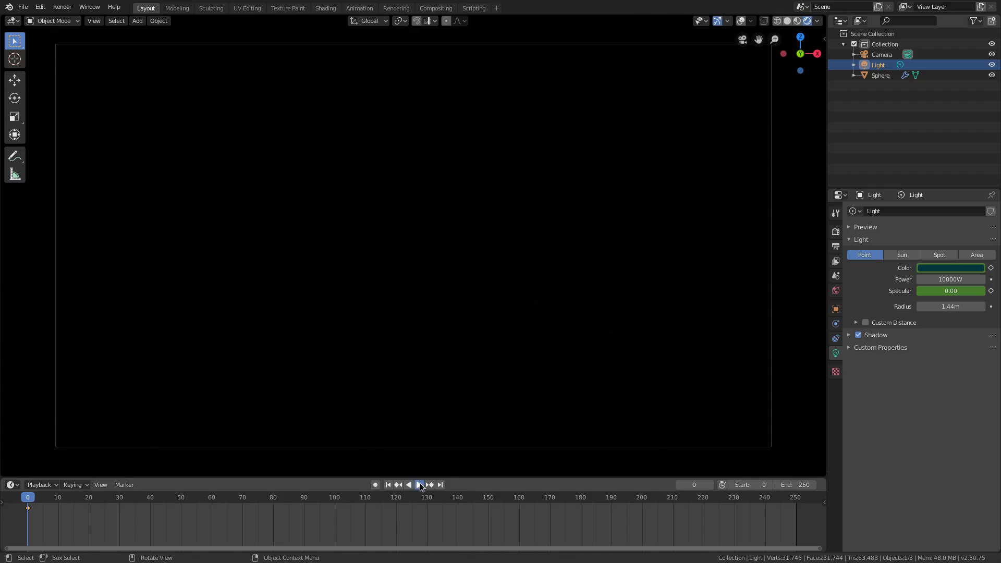
pyautogui.click(414, 486)
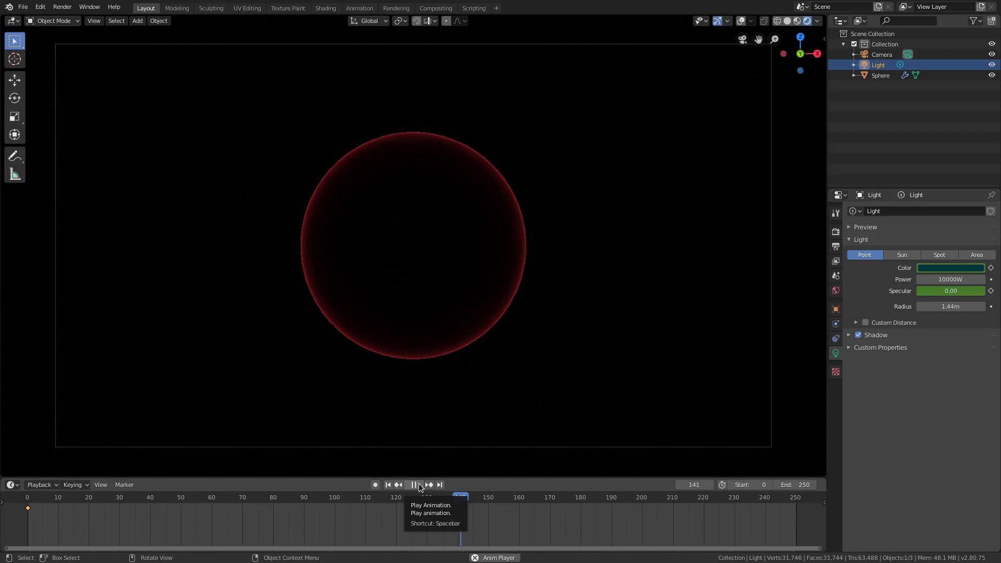
pyautogui.click(414, 485)
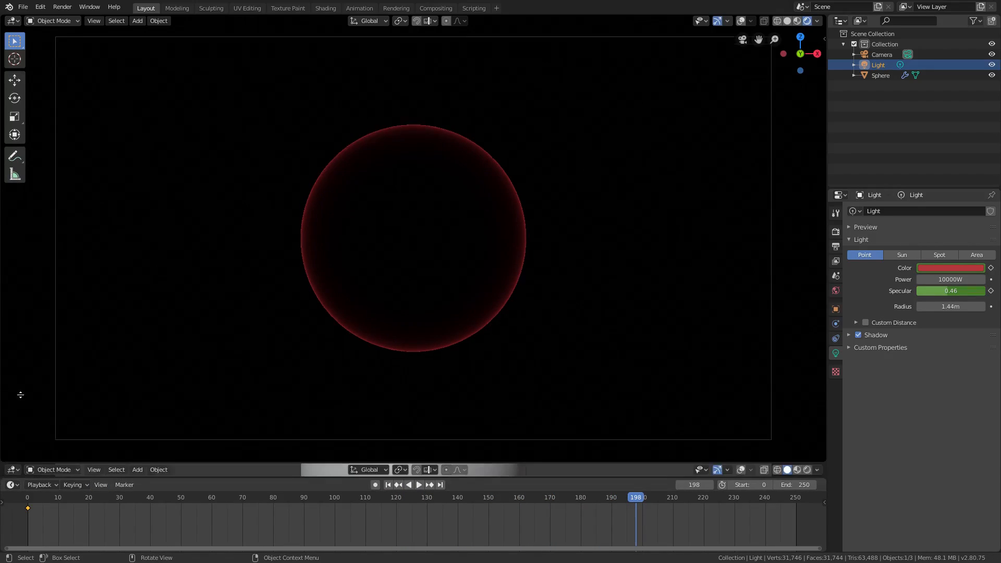
pyautogui.click(11, 248)
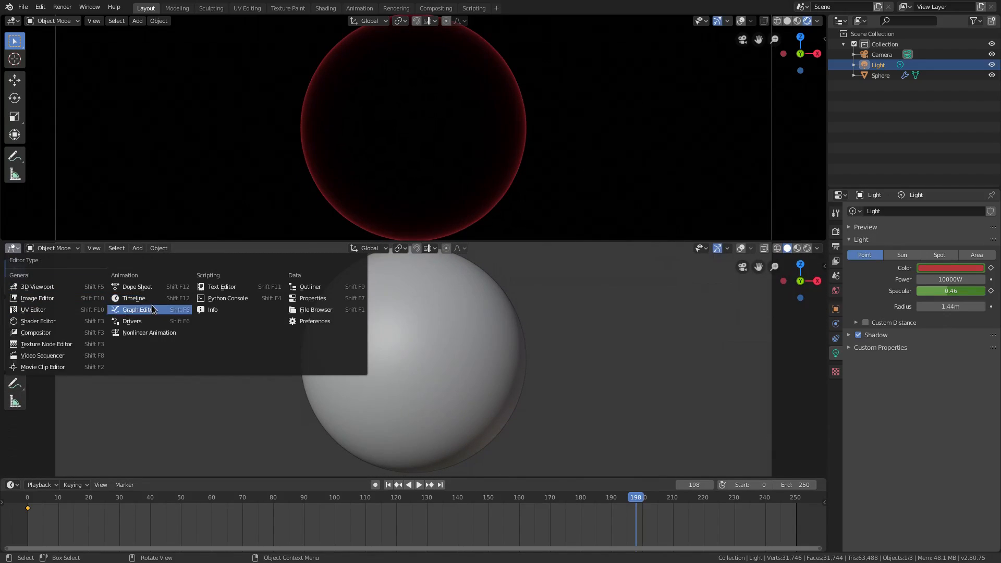
pyautogui.click(135, 310)
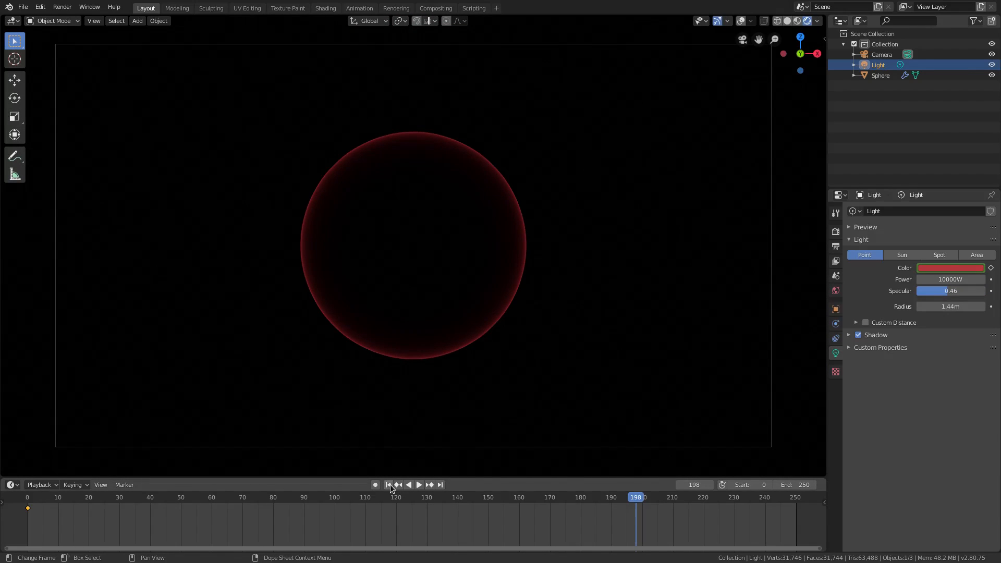
pyautogui.click(418, 485)
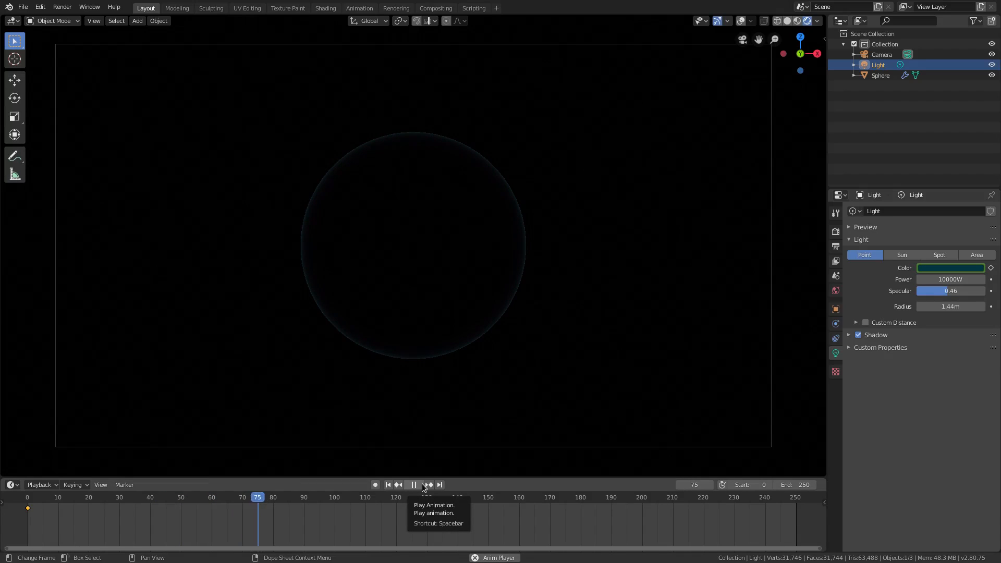
pyautogui.click(413, 485)
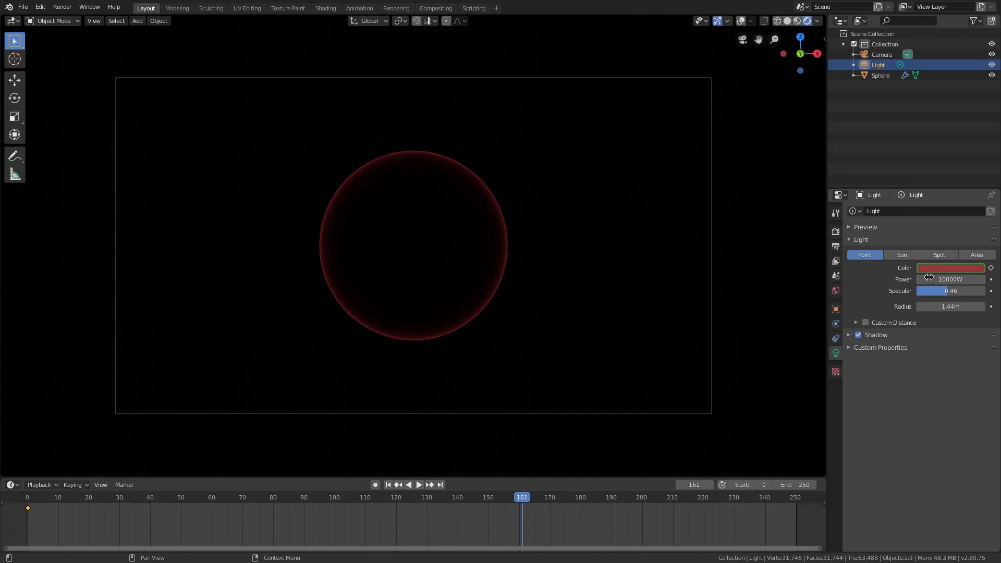
# Edit the light's Power field, trying 20000 and 30000 W.
pyautogui.moveTo(929, 279); pyautogui.dragTo(661, 259)
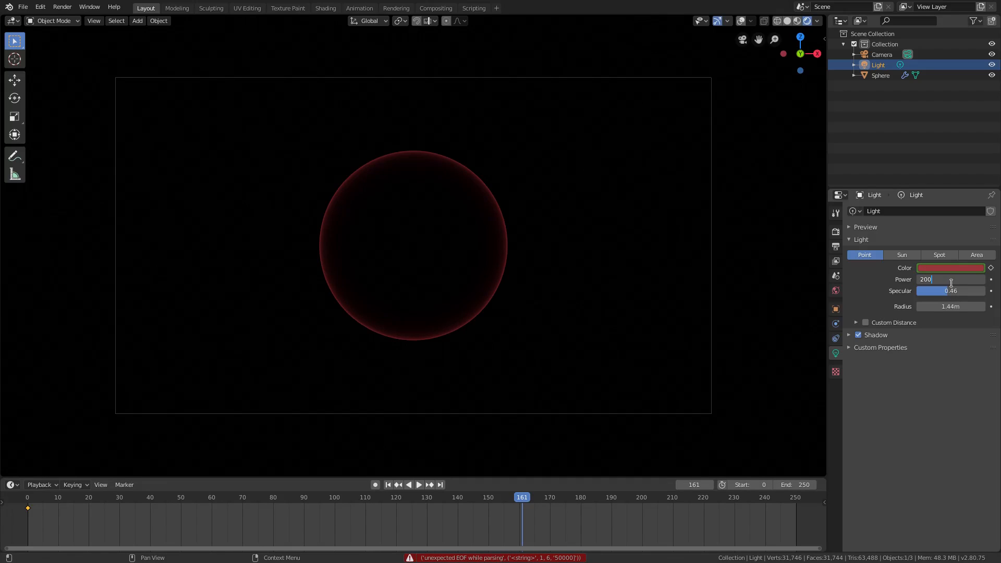
pyautogui.write('20000W')
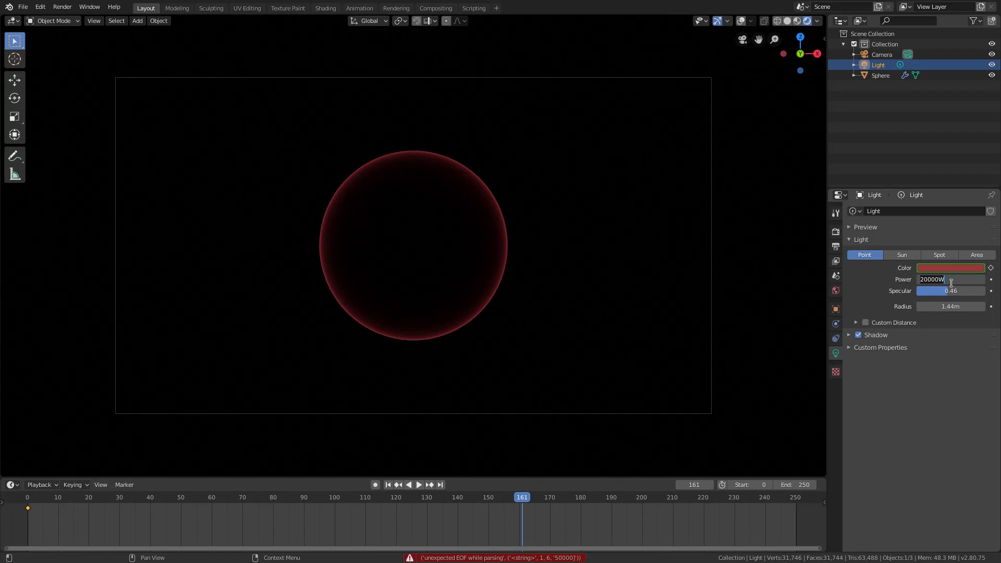
pyautogui.write('30000')
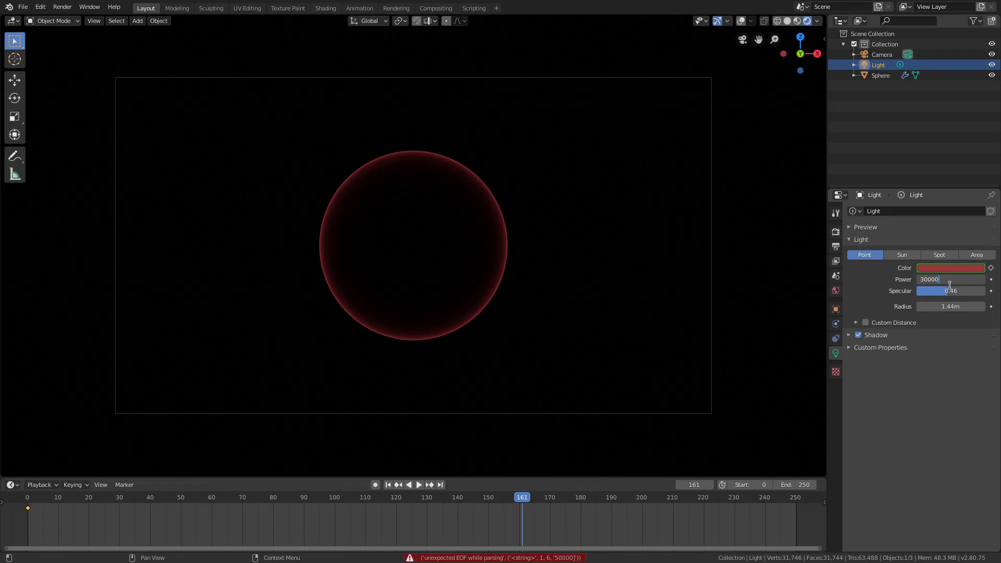
pyautogui.write('W')
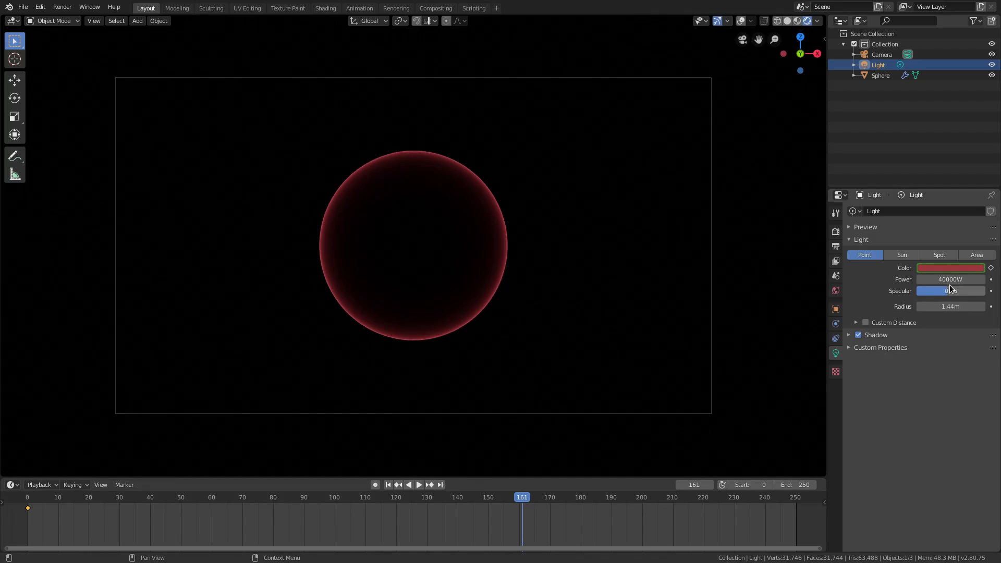
# Re-edit the Power value and drag it up to about 54131 W.
pyautogui.click(950, 280)
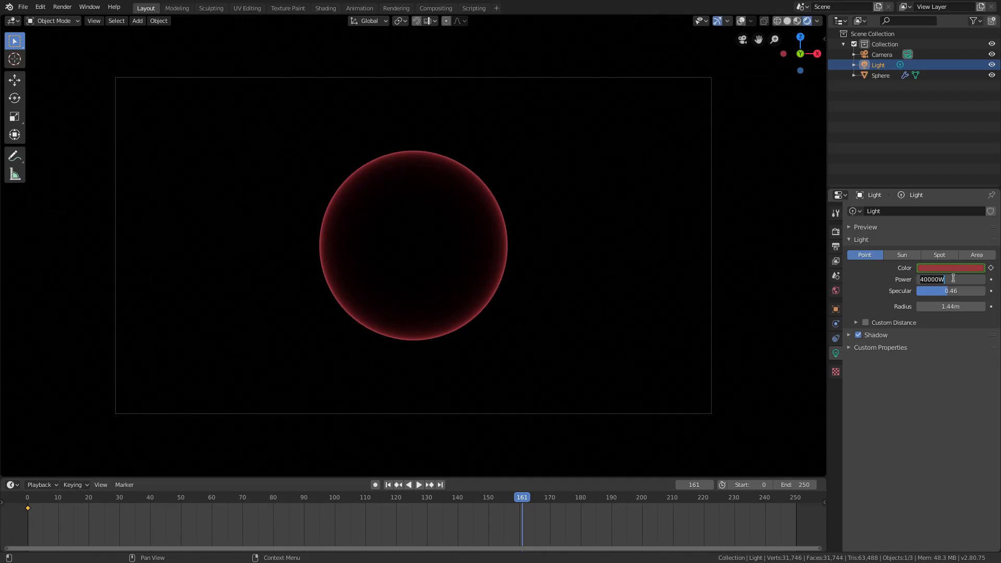
pyautogui.write('4999')
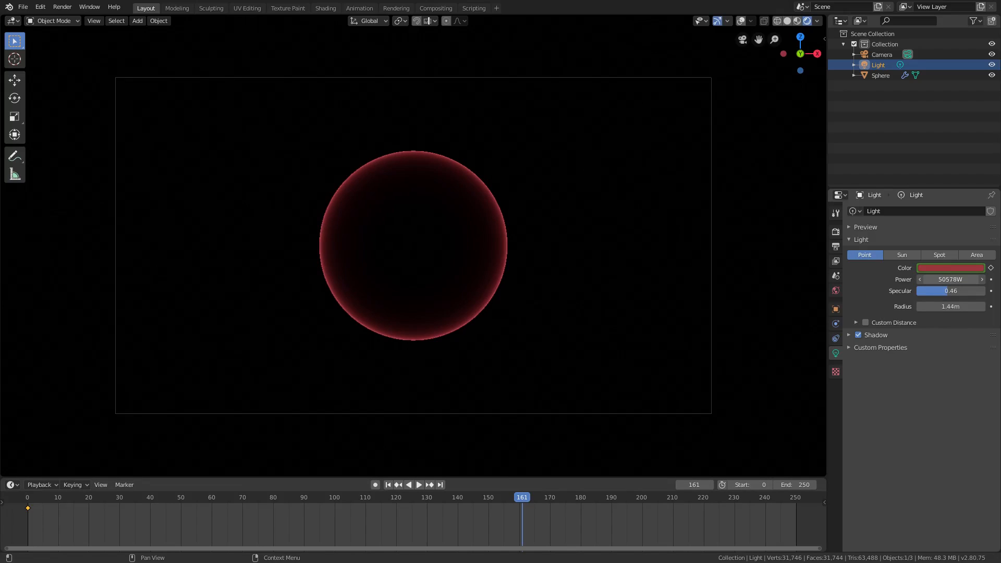
pyautogui.moveTo(932, 279); pyautogui.dragTo(951, 279)
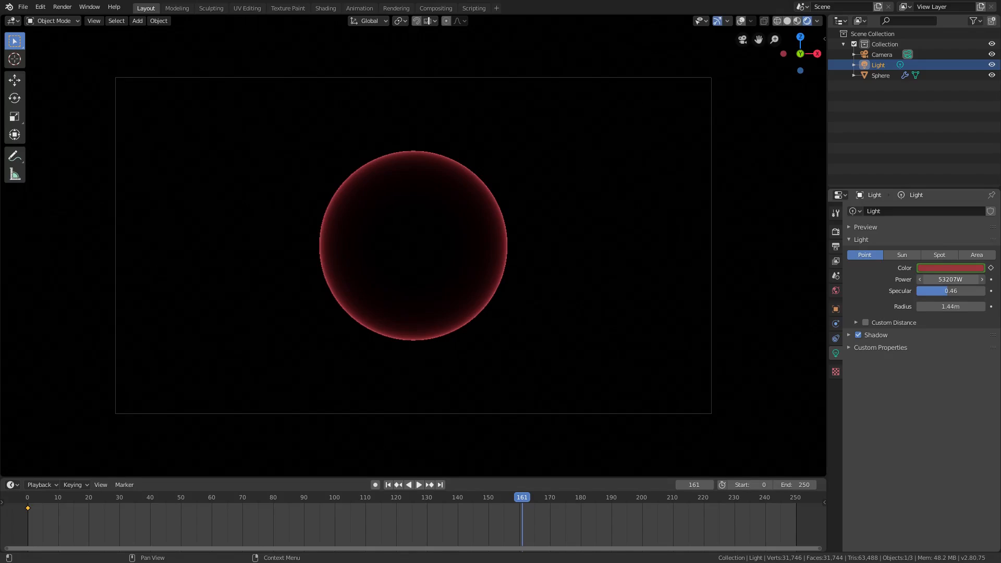
pyautogui.moveTo(952, 280); pyautogui.dragTo(958, 280)
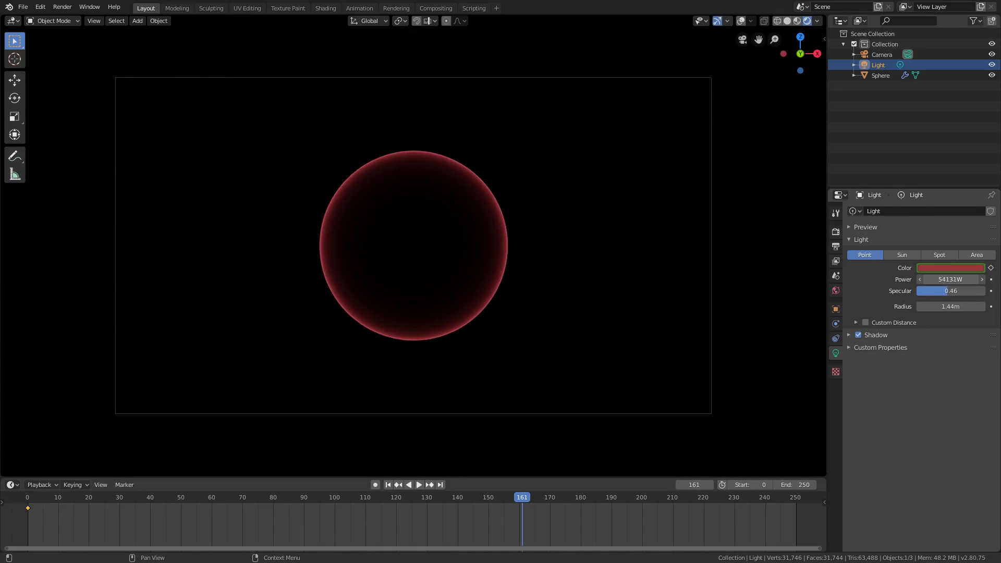
# Enable Eevee Bloom with threshold 0.725, radius 10 and intensity 0.1 on the sphere's rim.
pyautogui.click(835, 232)
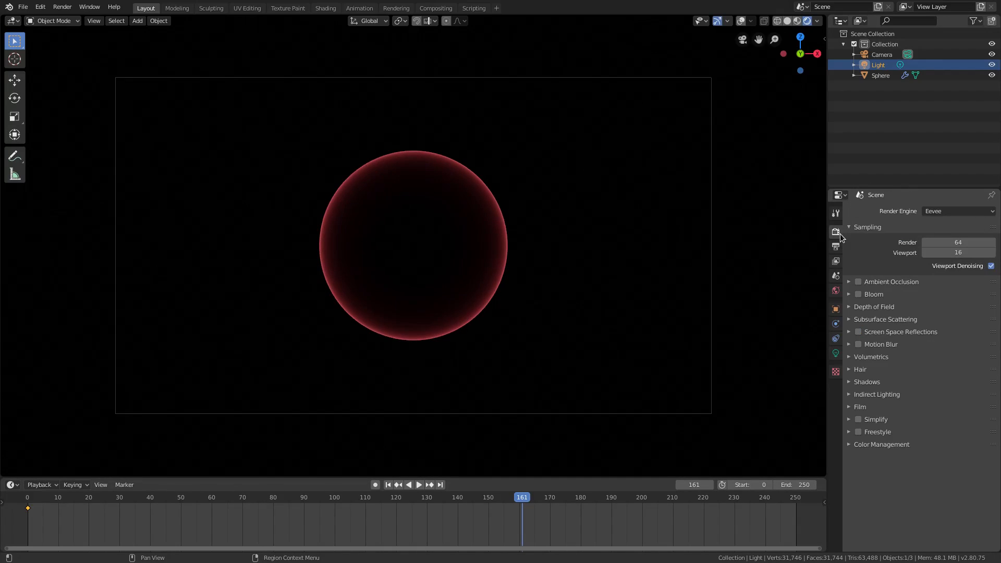
pyautogui.click(858, 294)
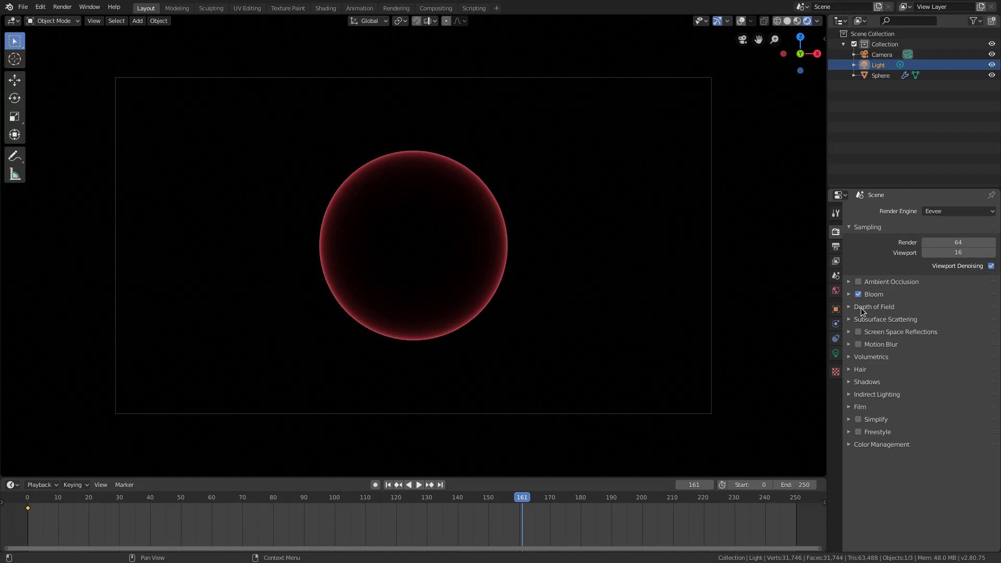
pyautogui.click(874, 294)
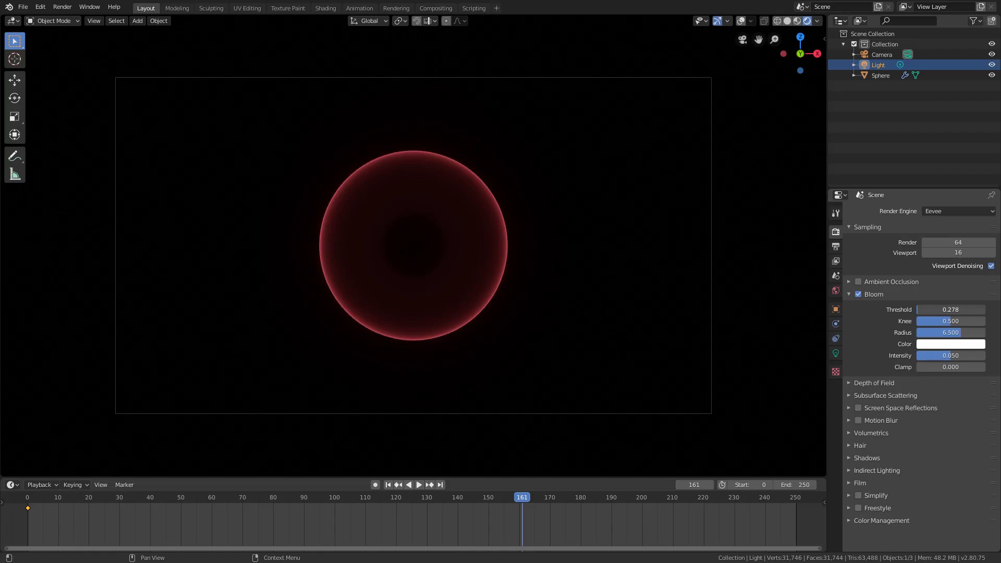
pyautogui.moveTo(952, 332); pyautogui.dragTo(984, 332)
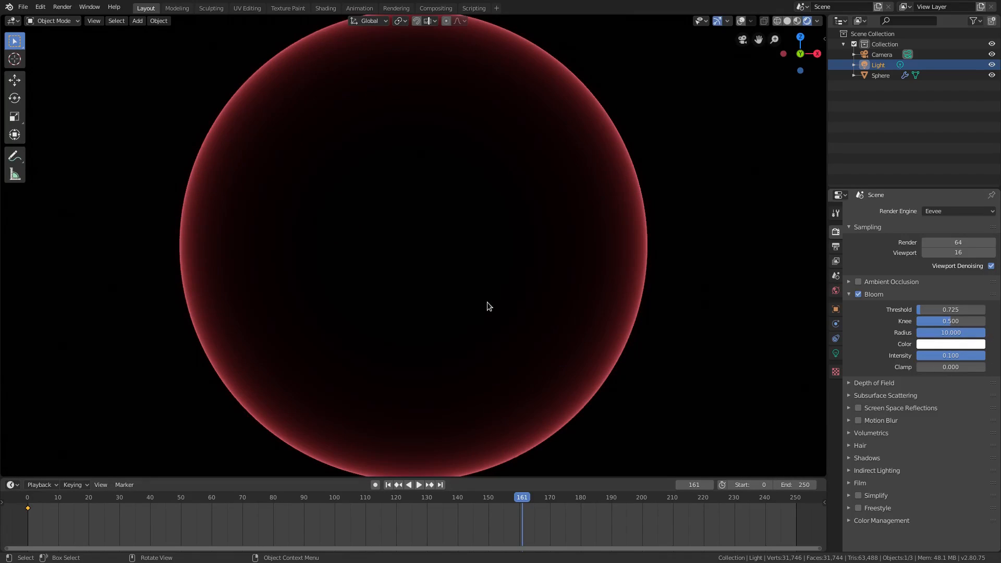
pyautogui.moveTo(515, 484)
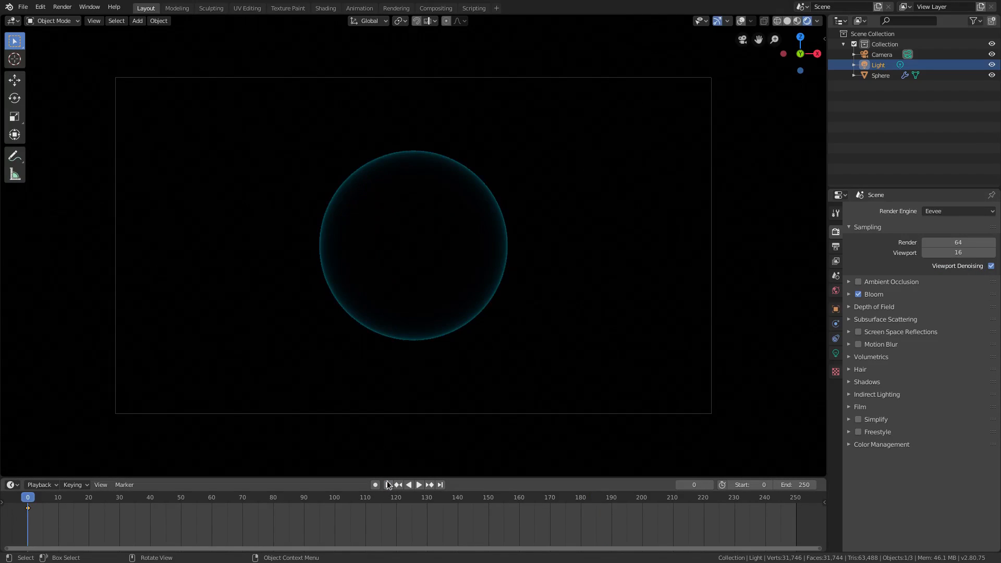
# Play the timeline so the bloomed red rim pulses with the audio.
pyautogui.click(136, 20)
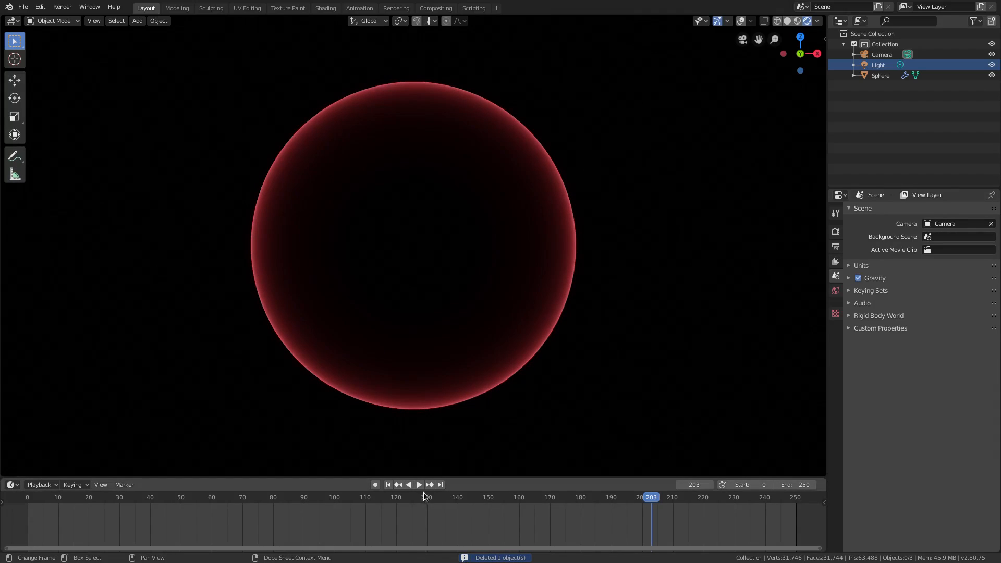
pyautogui.click(418, 486)
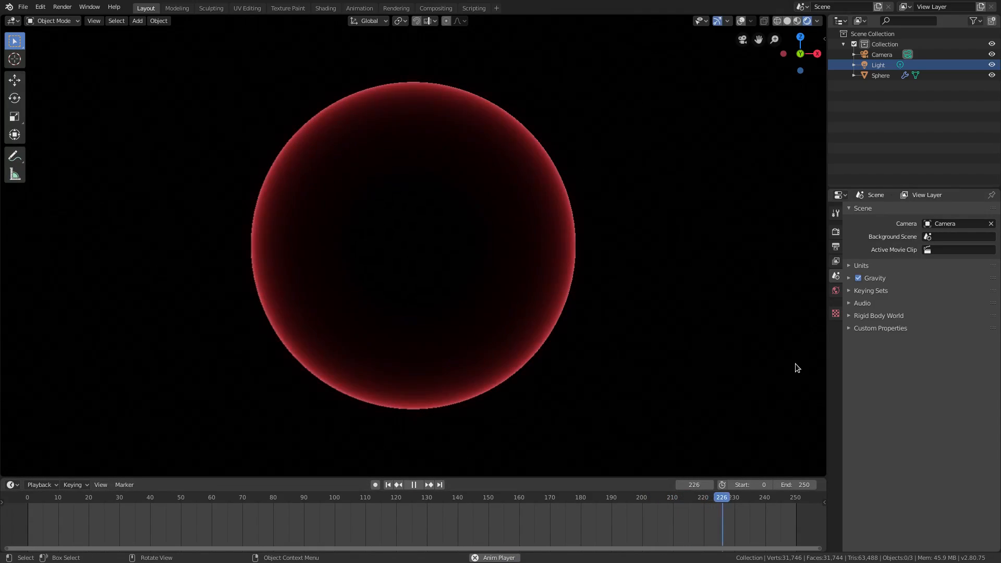